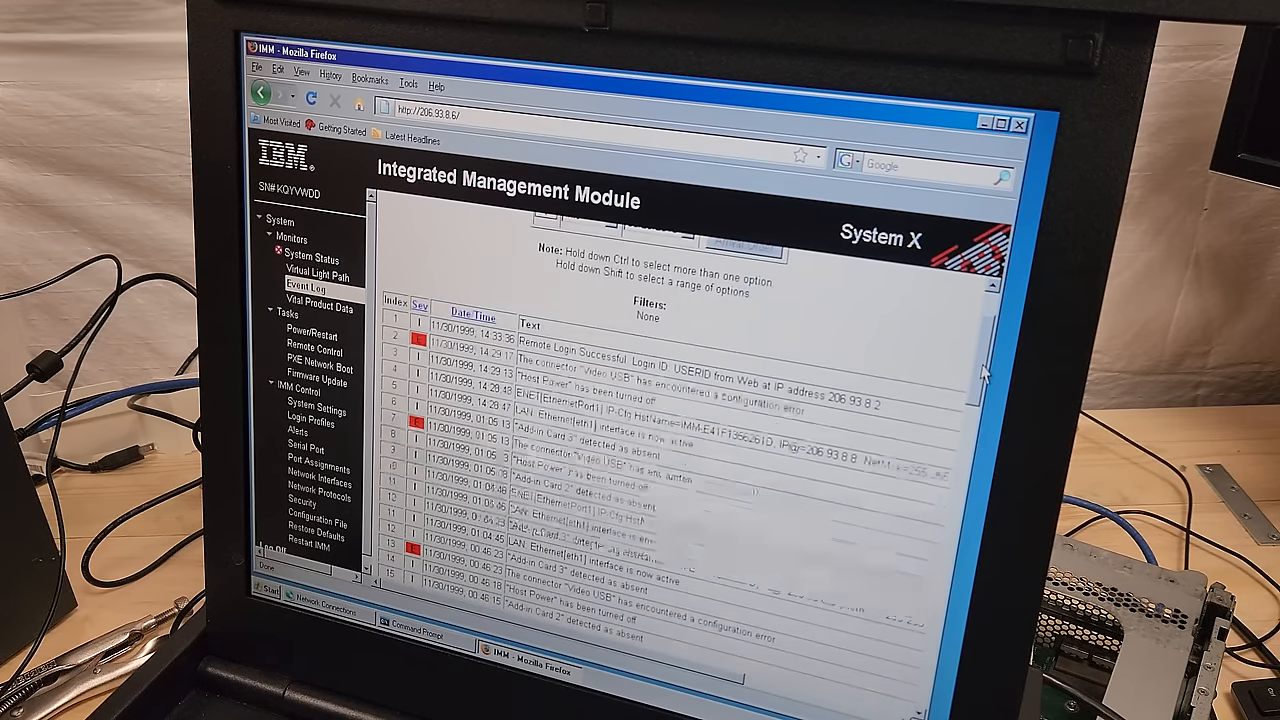
scroll(down, 3)
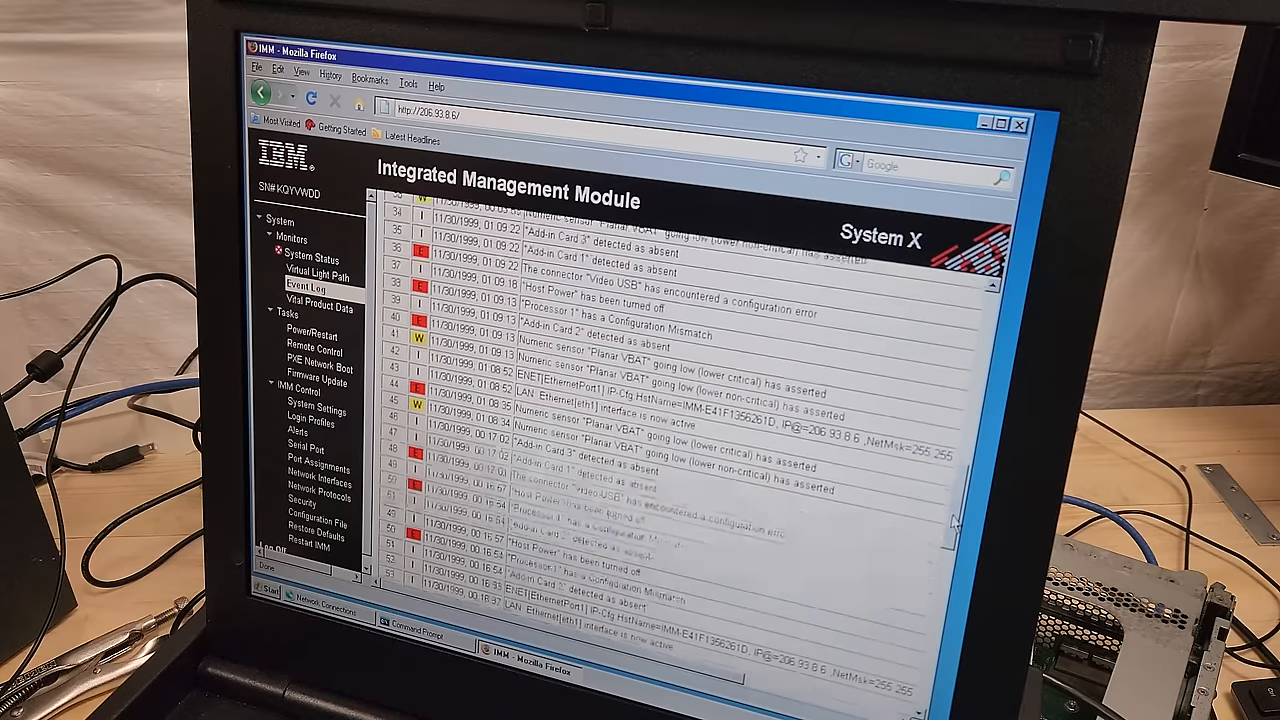
scroll(down, 3)
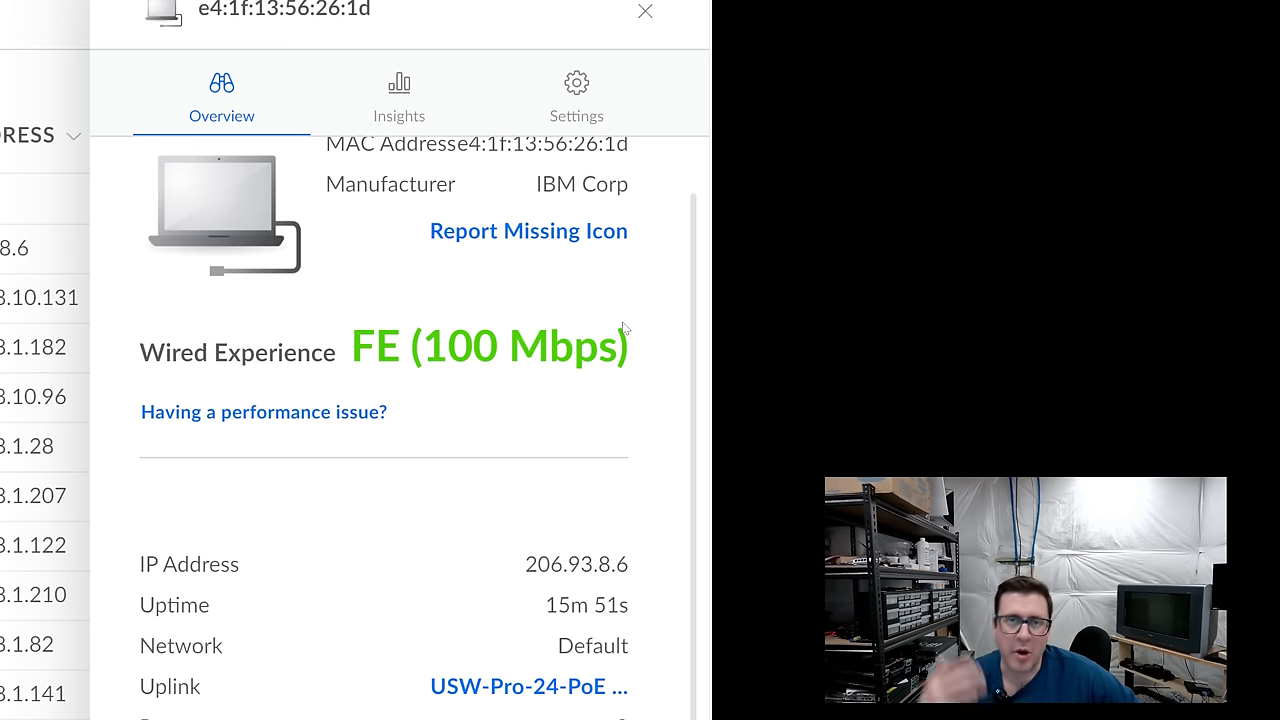
mouse_move(280, 629)
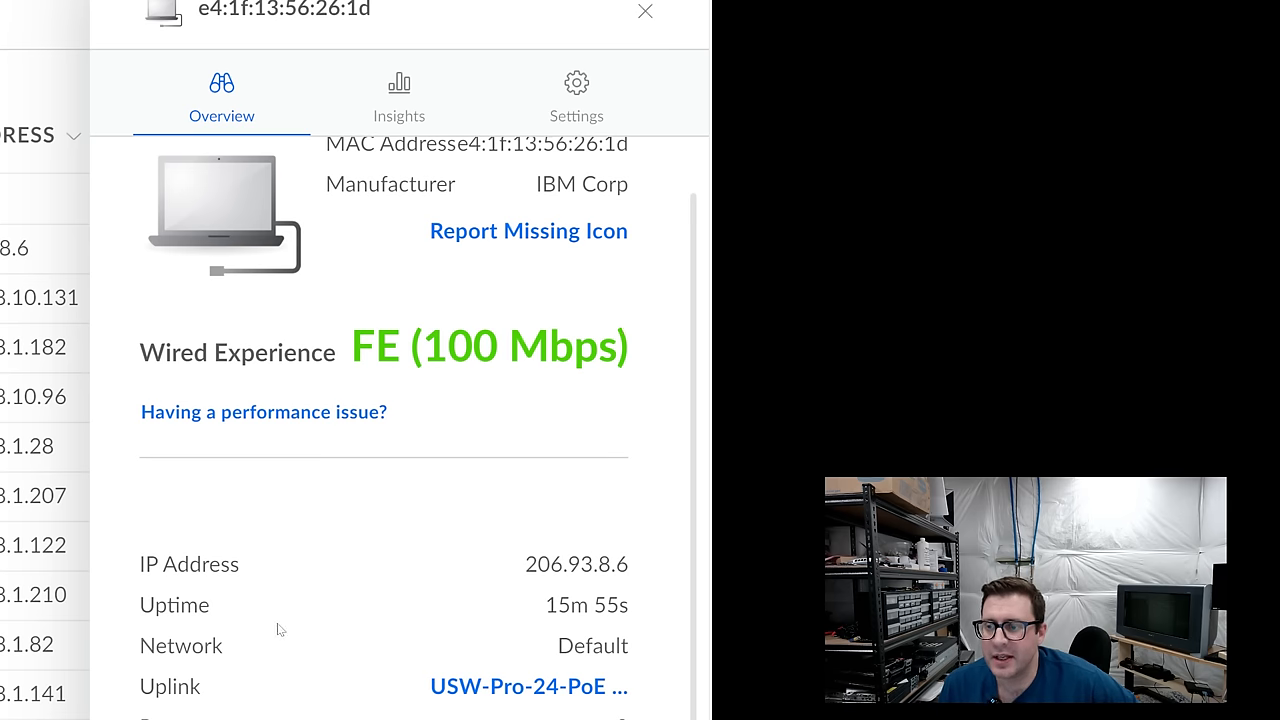
mouse_move(513, 593)
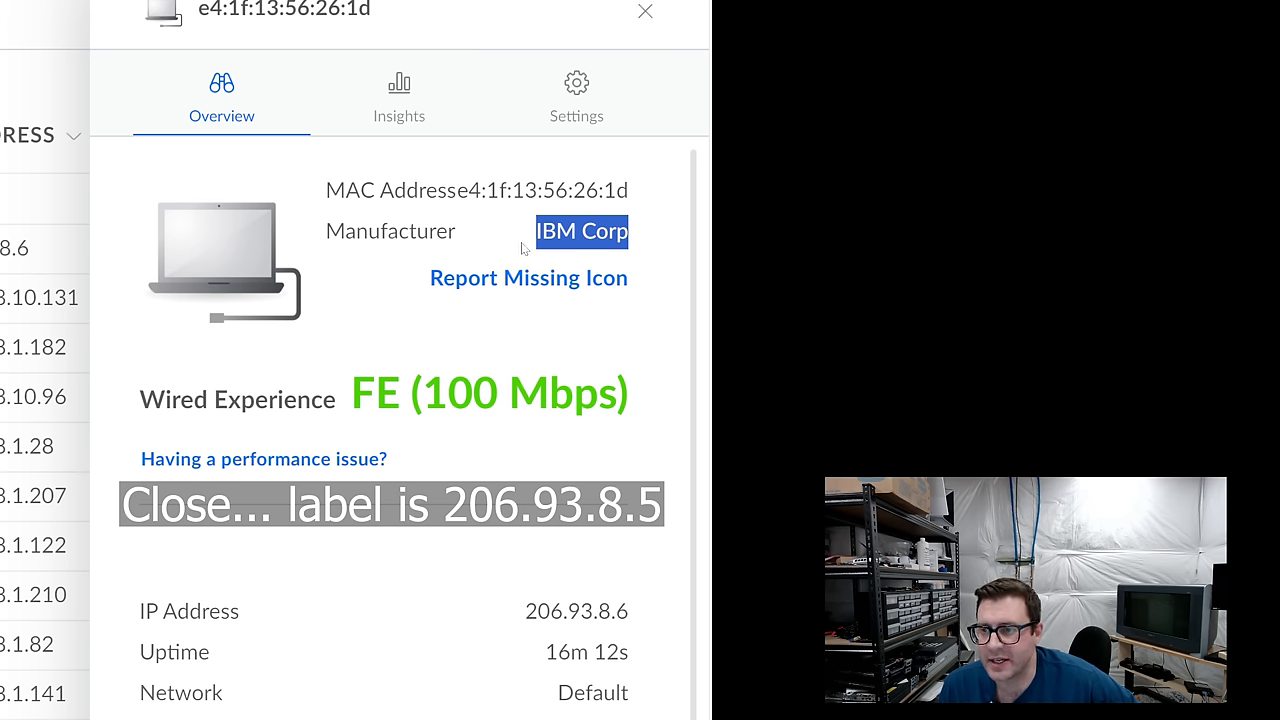
scroll(down, 3)
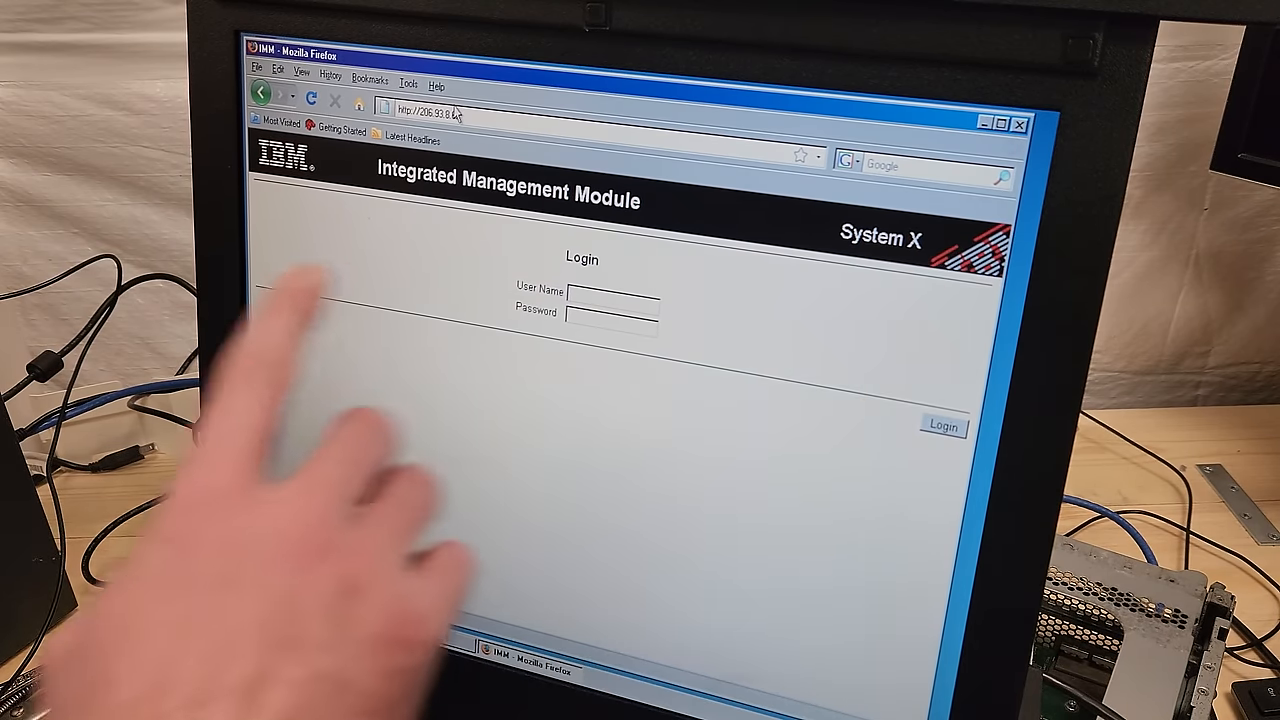
text(USERID)
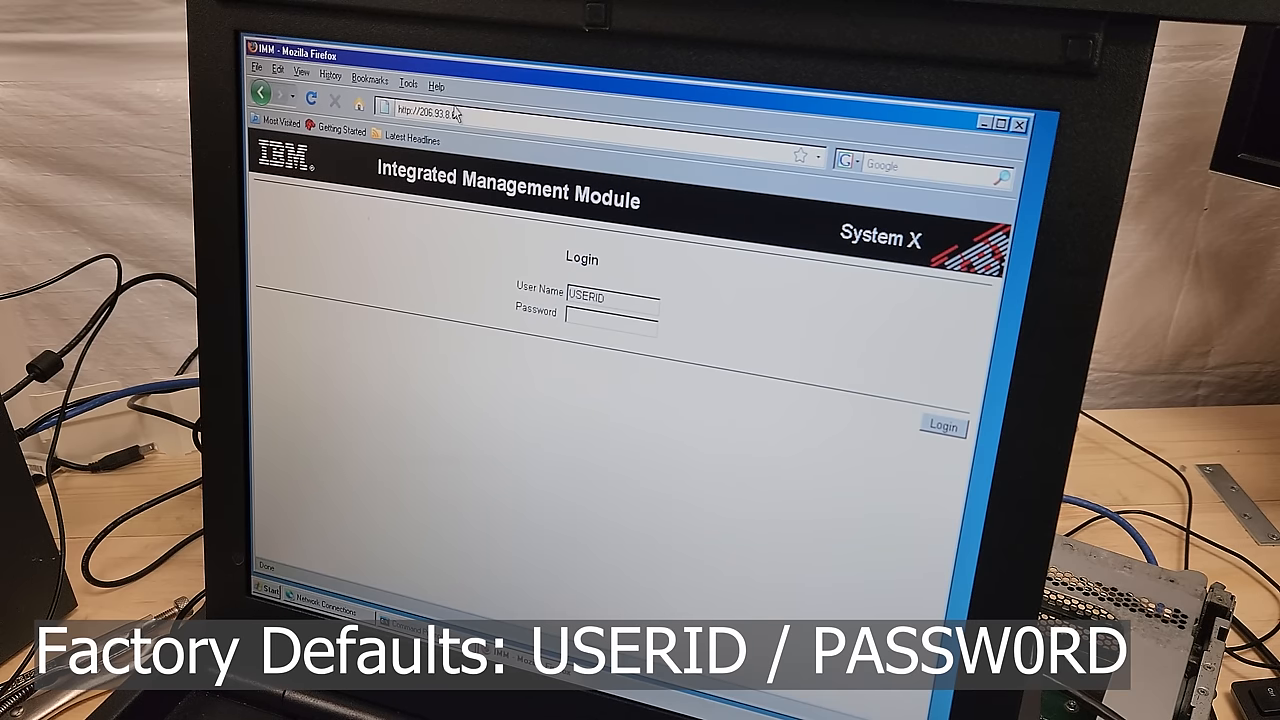
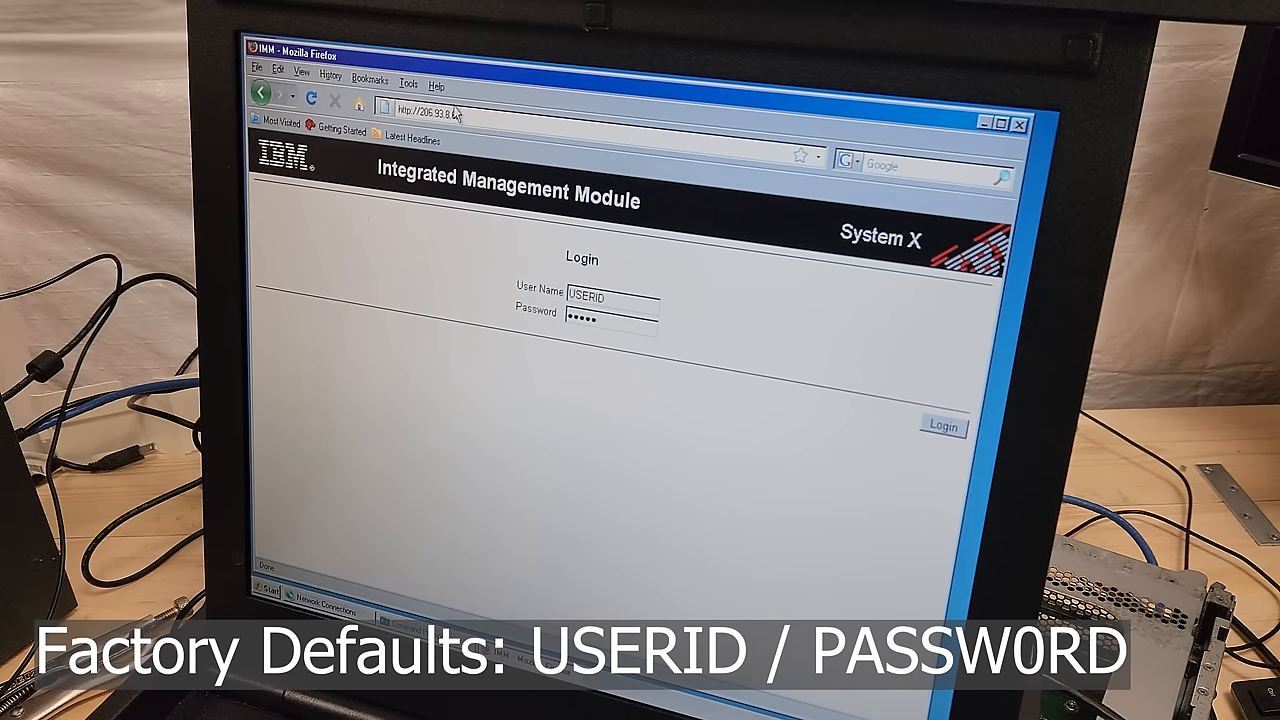
click(941, 426)
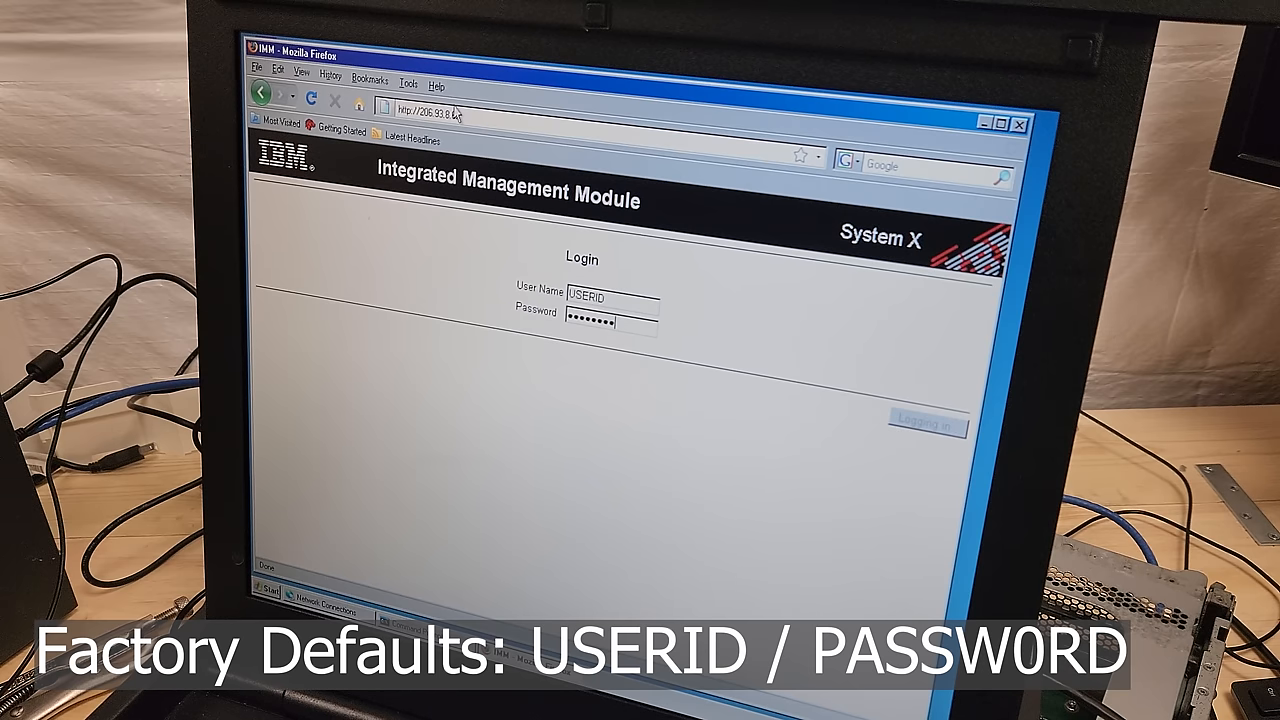
click(926, 425)
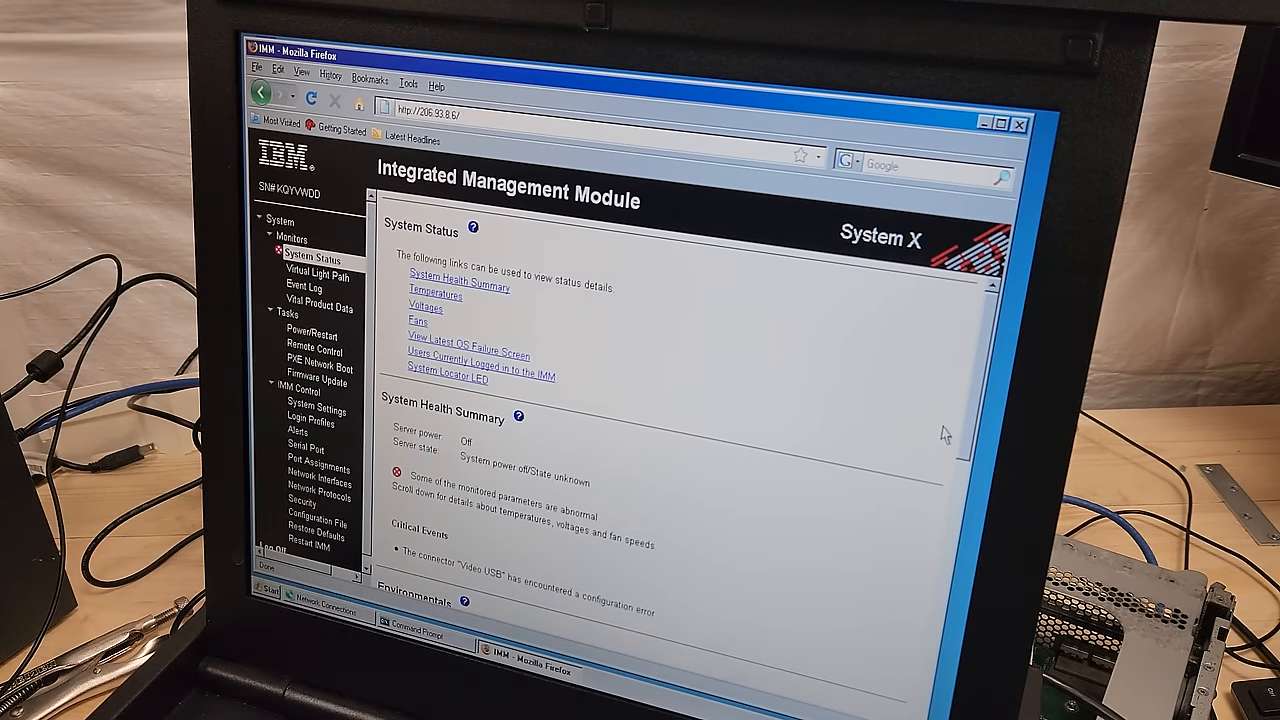
mouse_move(965, 420)
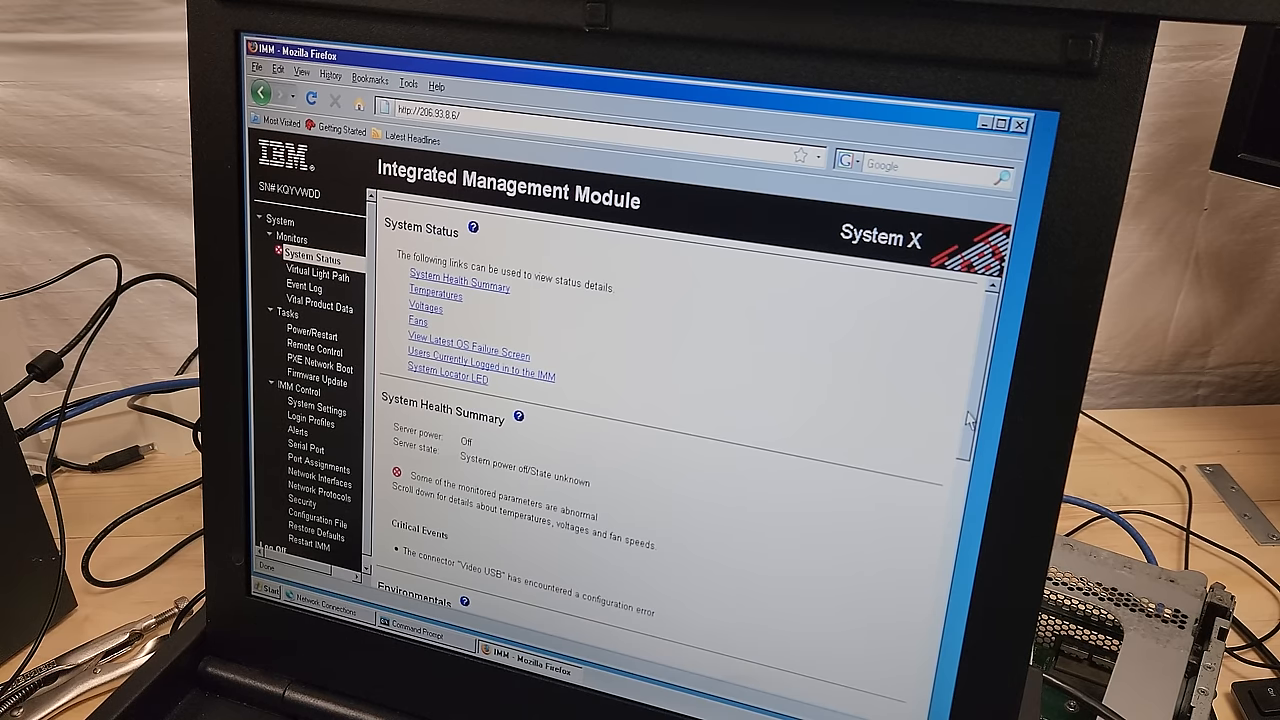
scroll(up, 3)
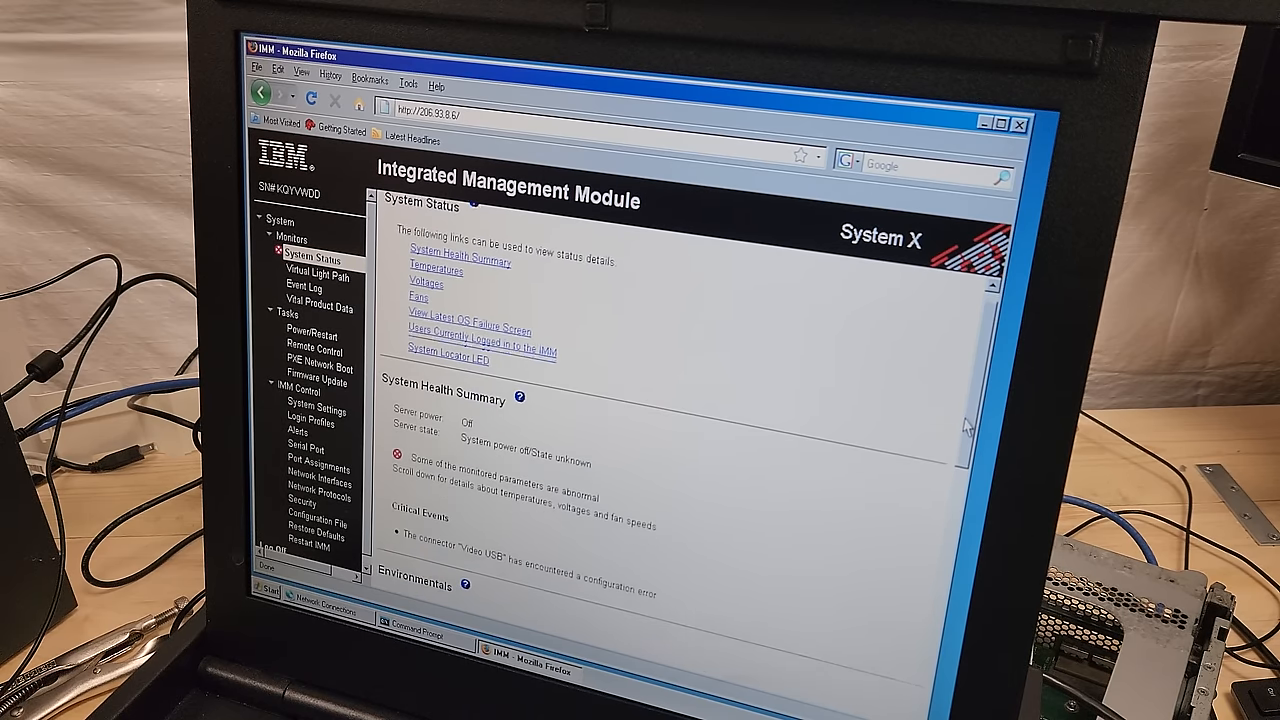
scroll(up, 3)
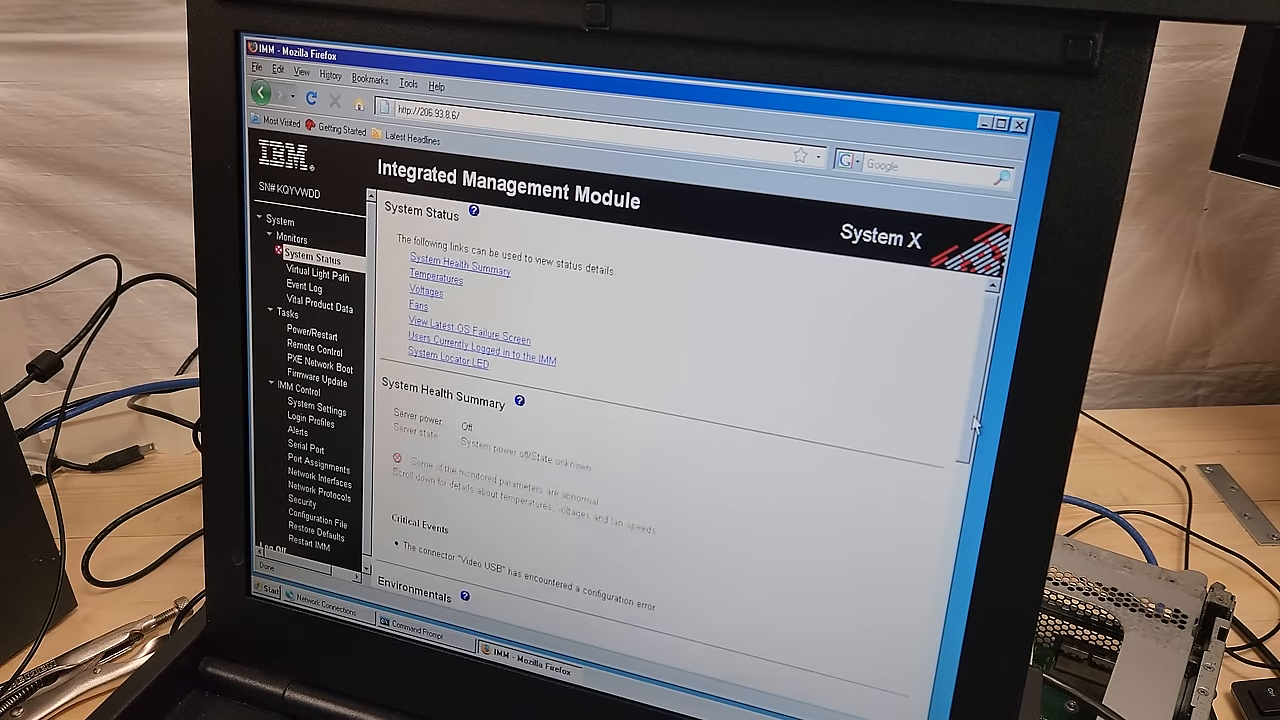
scroll(down, 3)
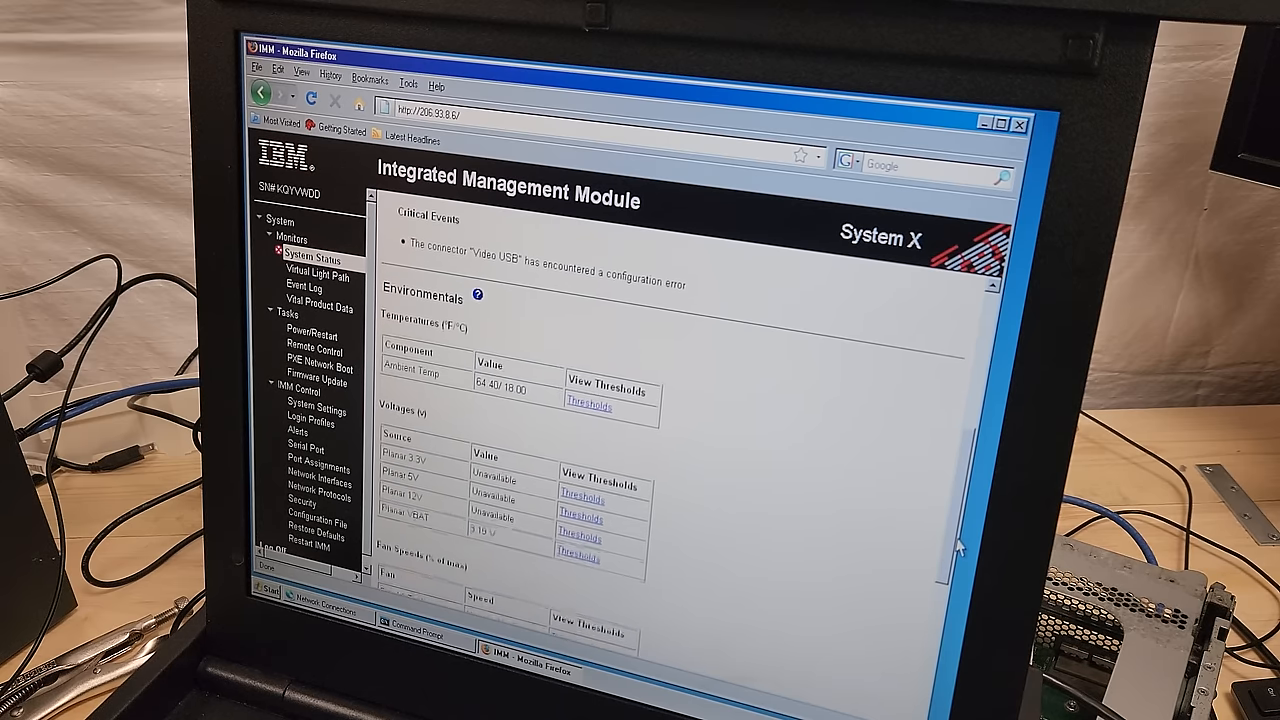
scroll(down, 3)
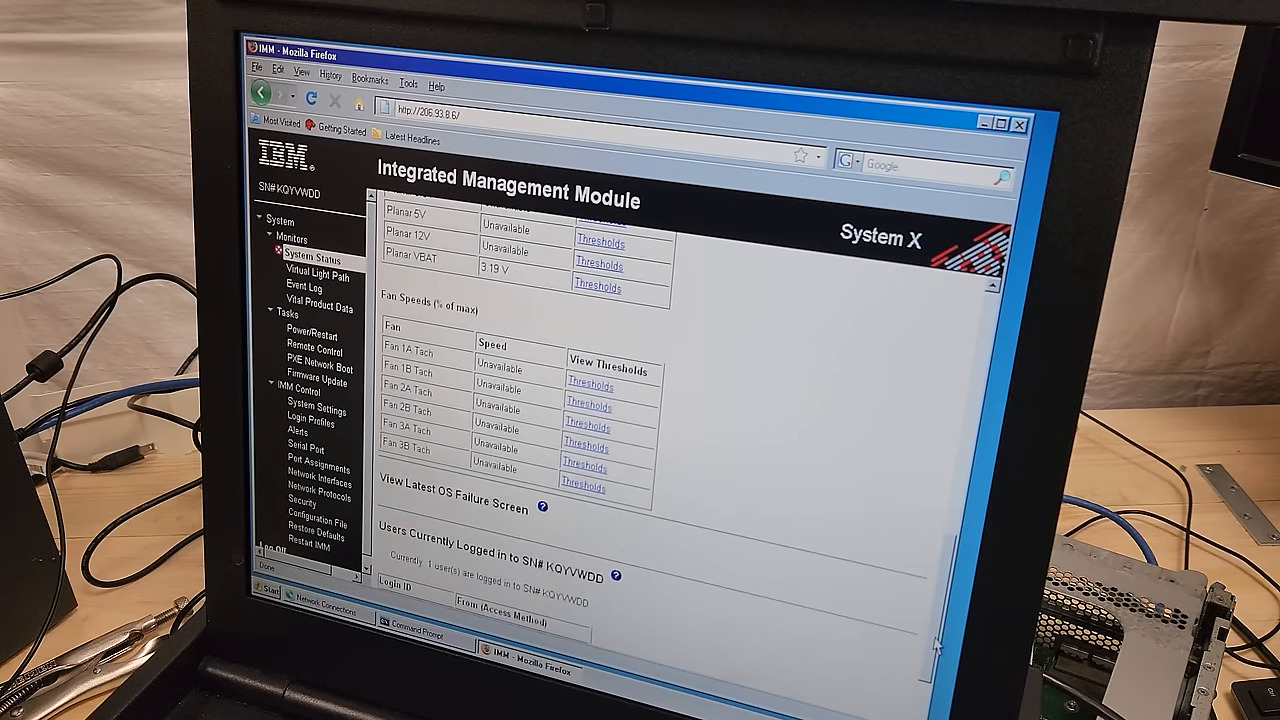
click(305, 288)
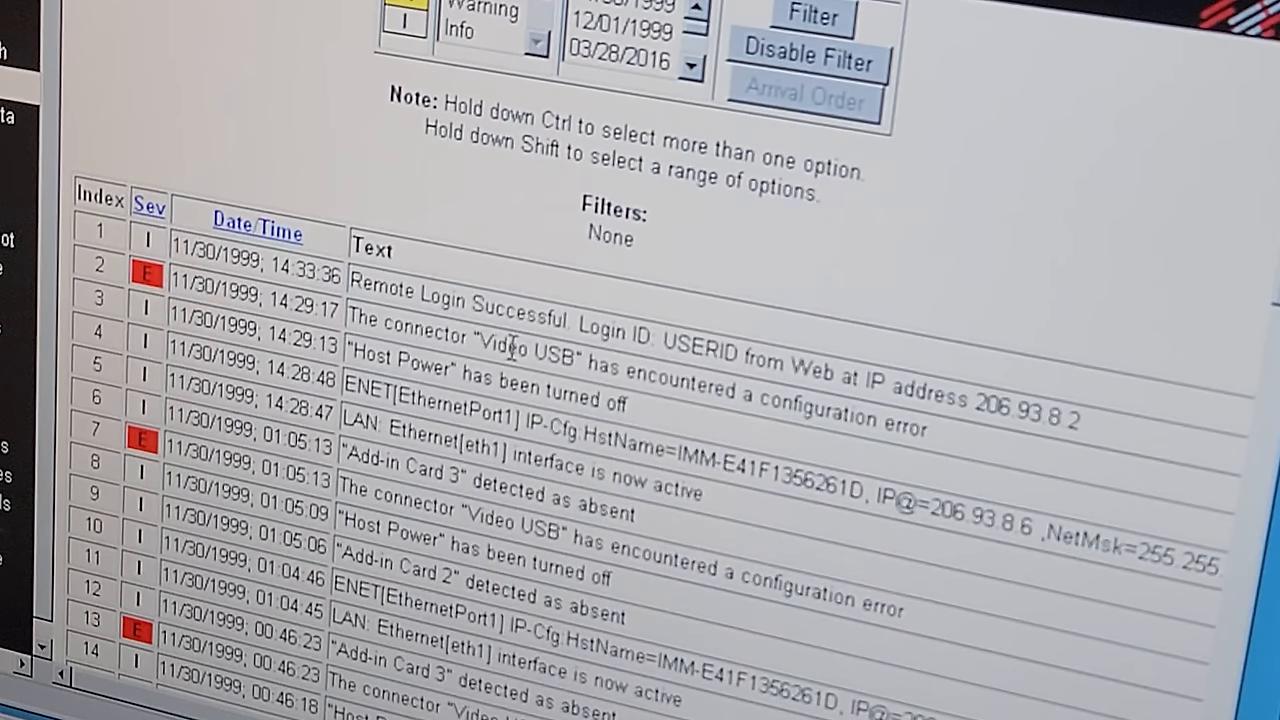
Select the 'Video USB' configuration error entry in the Event Log.
click(600, 352)
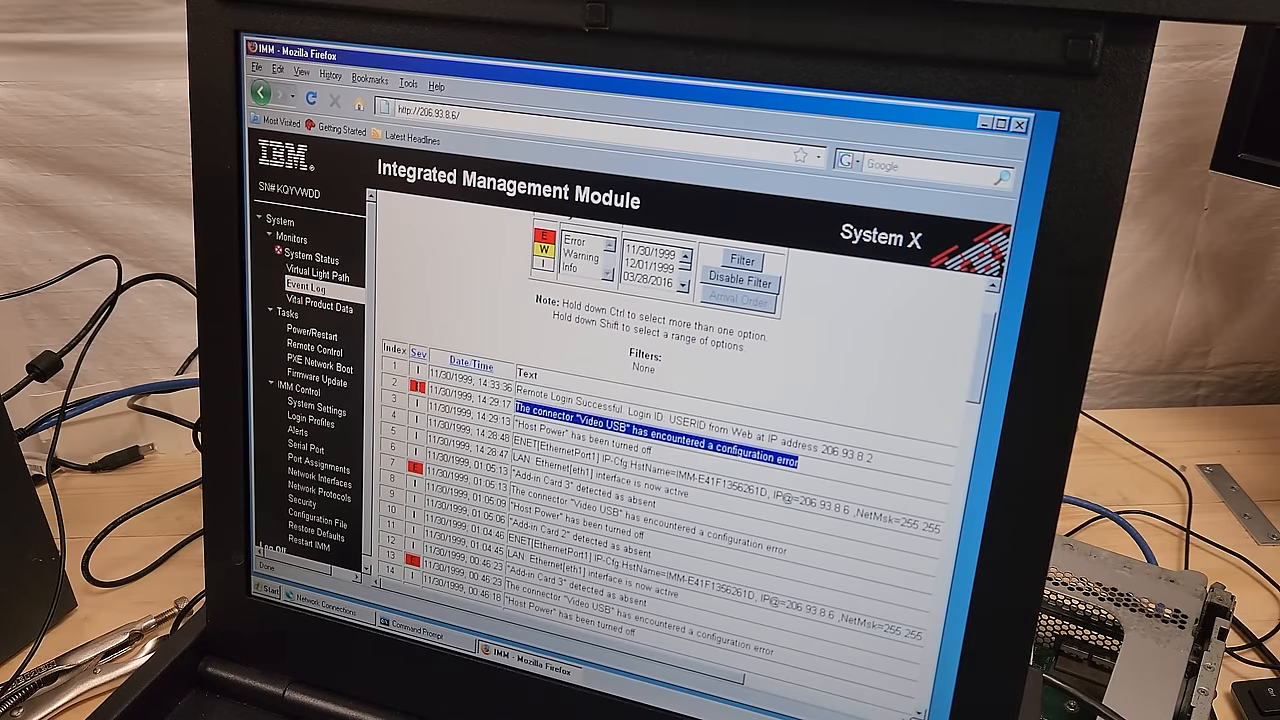
Request Power On Server Immediately from Power/Restart and confirm with OK.
click(313, 332)
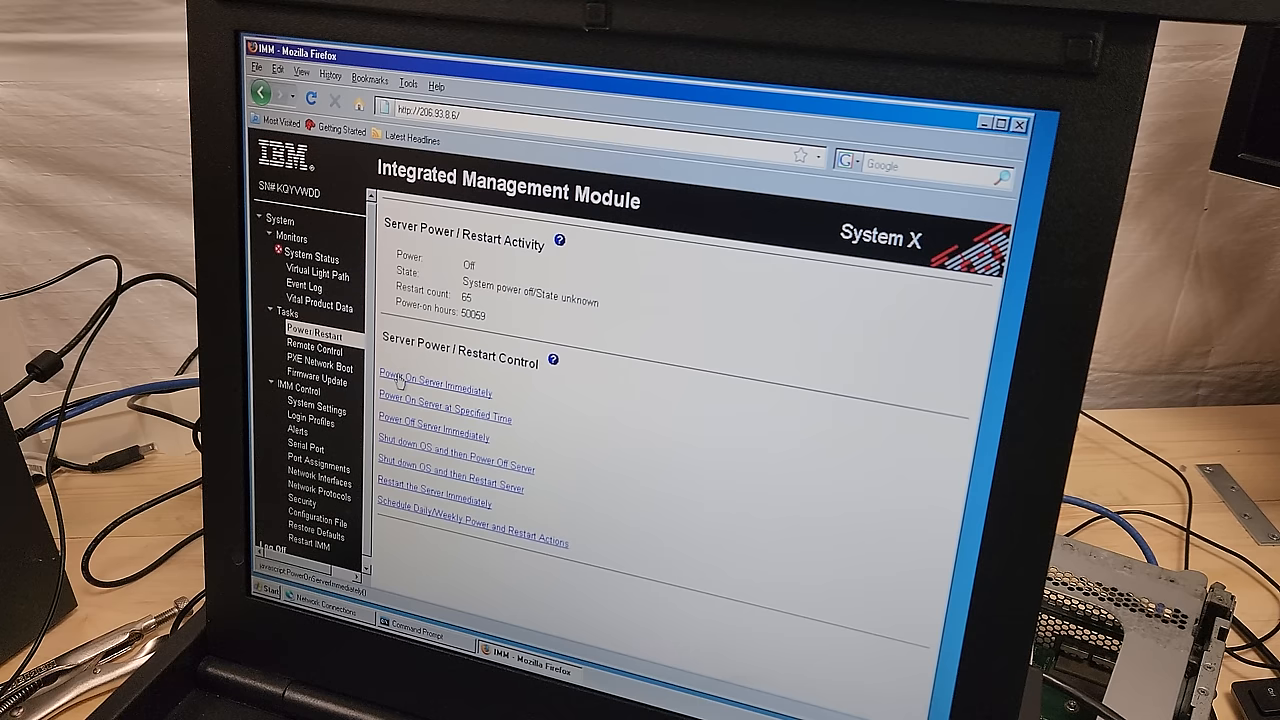
click(434, 390)
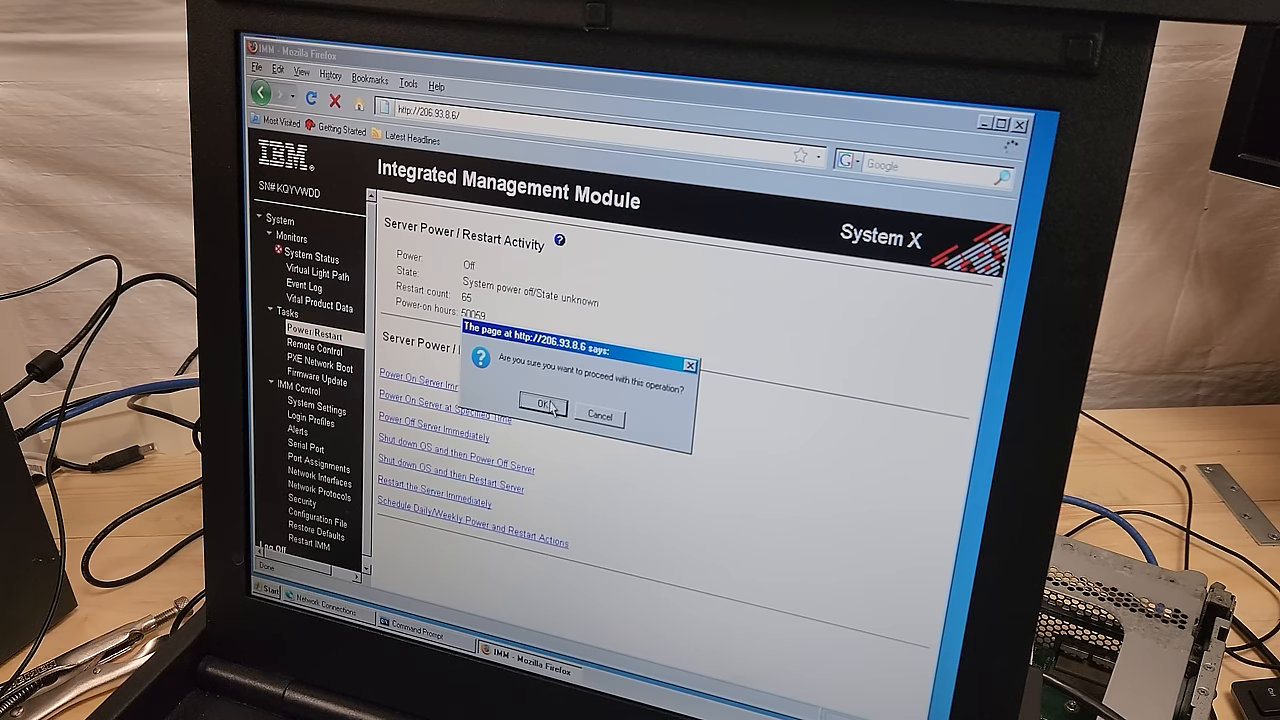
click(543, 406)
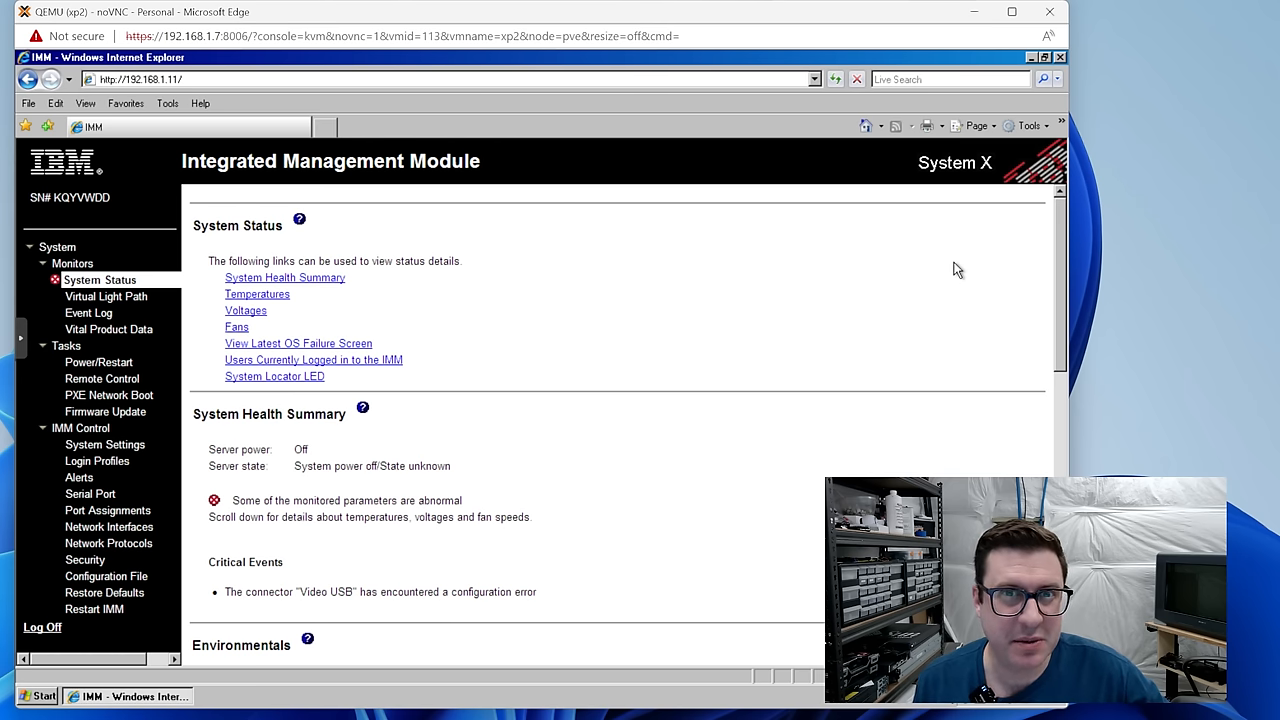
mouse_move(830, 292)
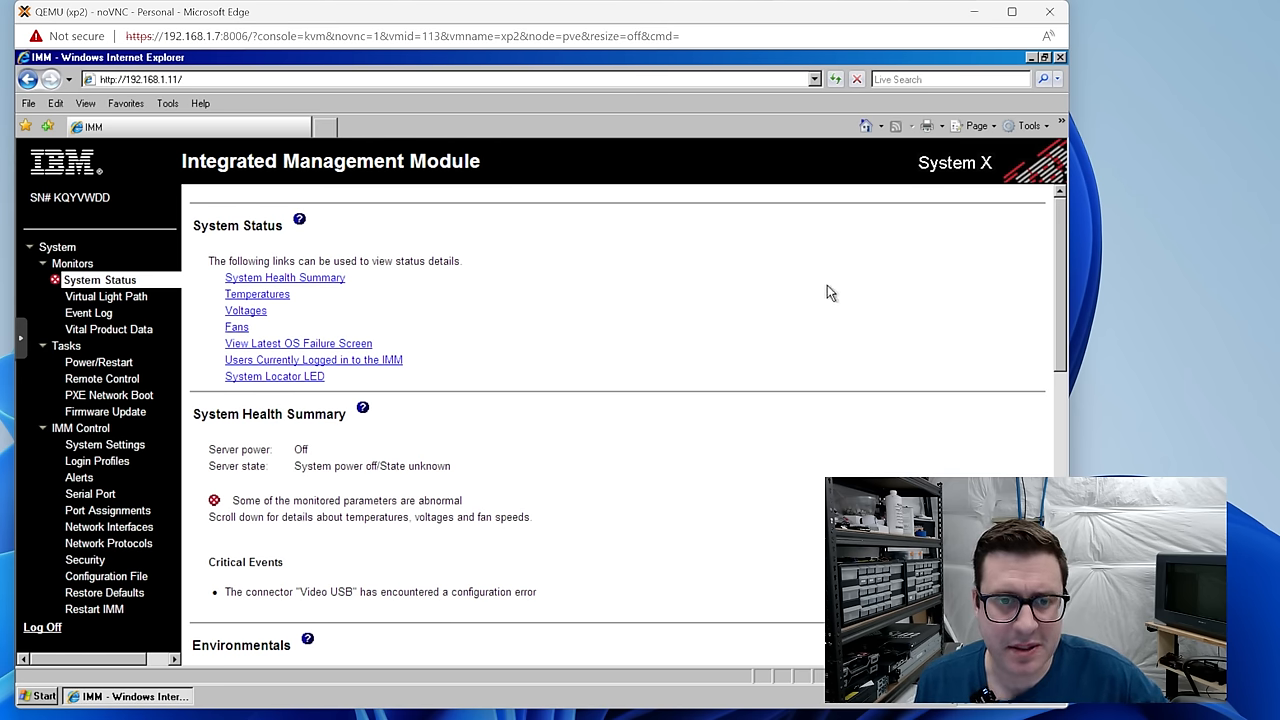
Review Network Interfaces: check DHCP modes, keep current setting, highlight gateway and hostname.
click(109, 526)
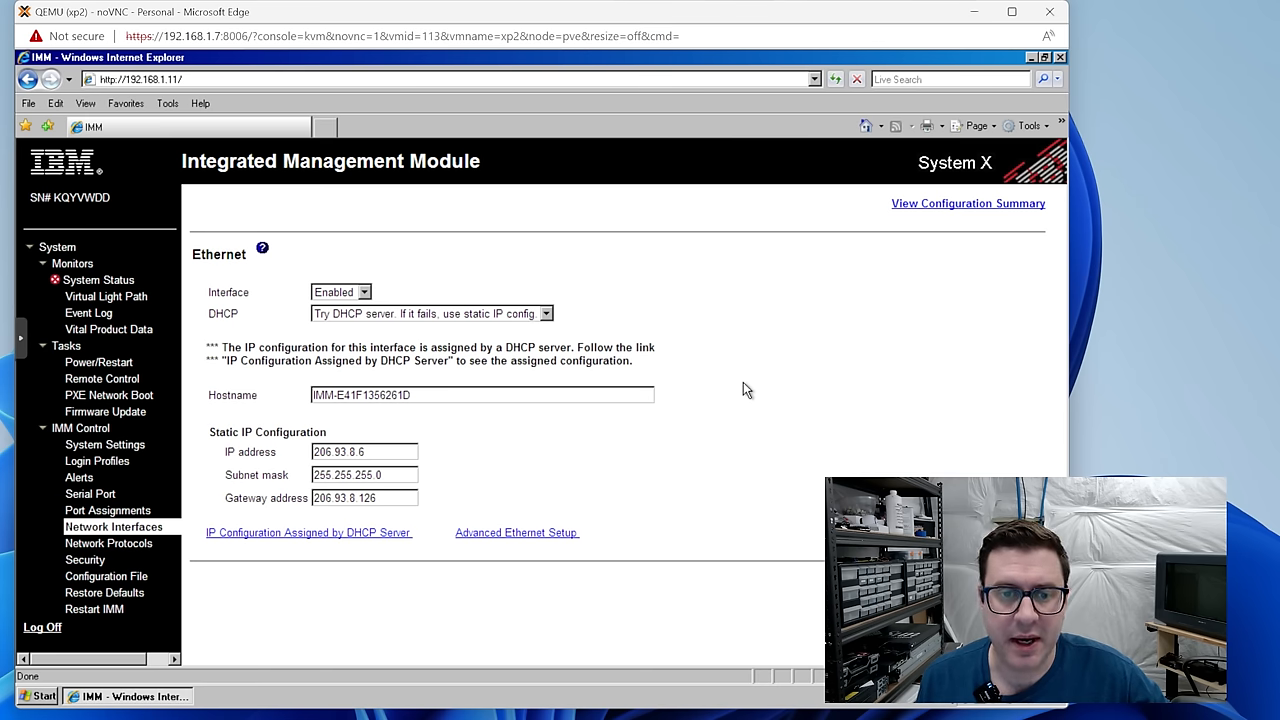
click(545, 313)
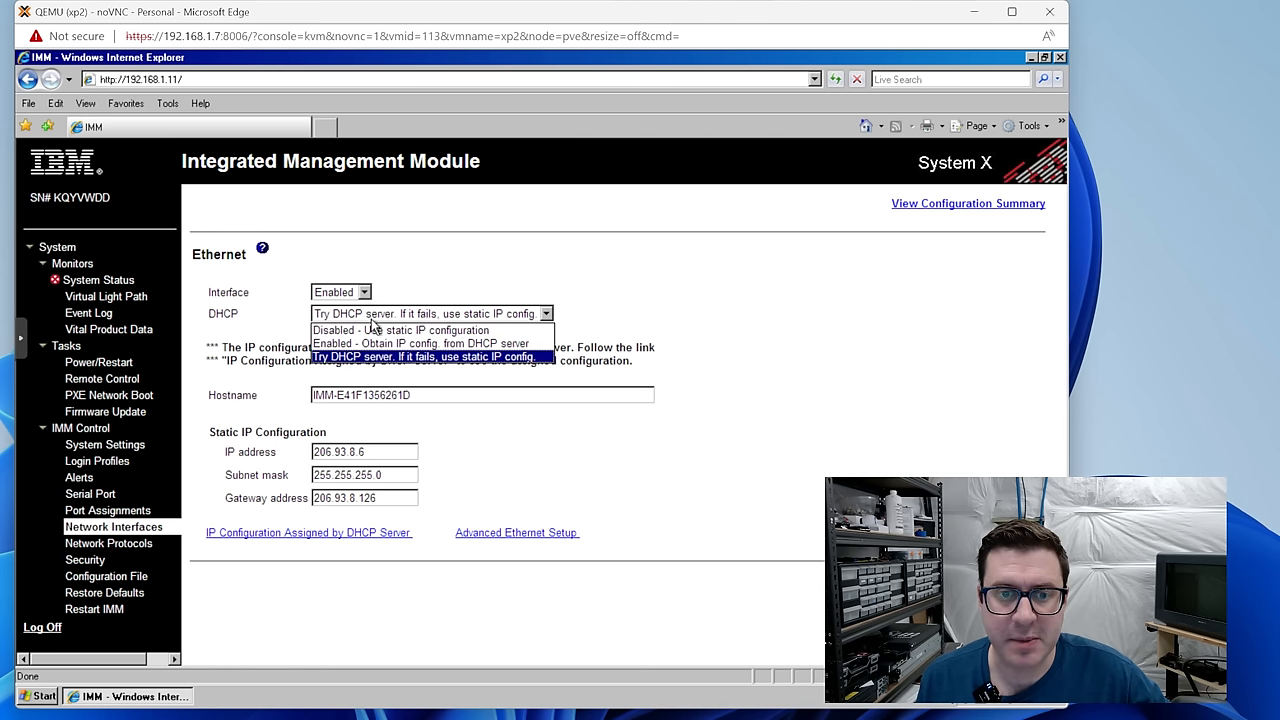
click(425, 357)
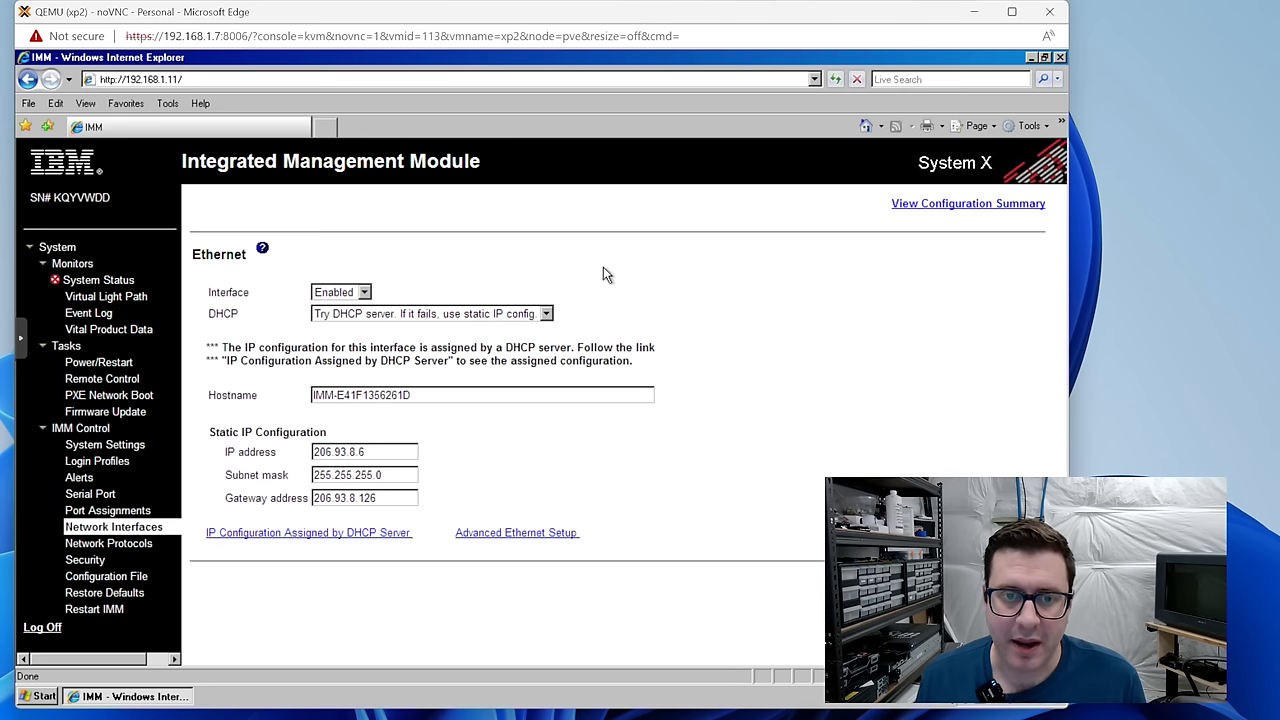
mouse_move(585, 625)
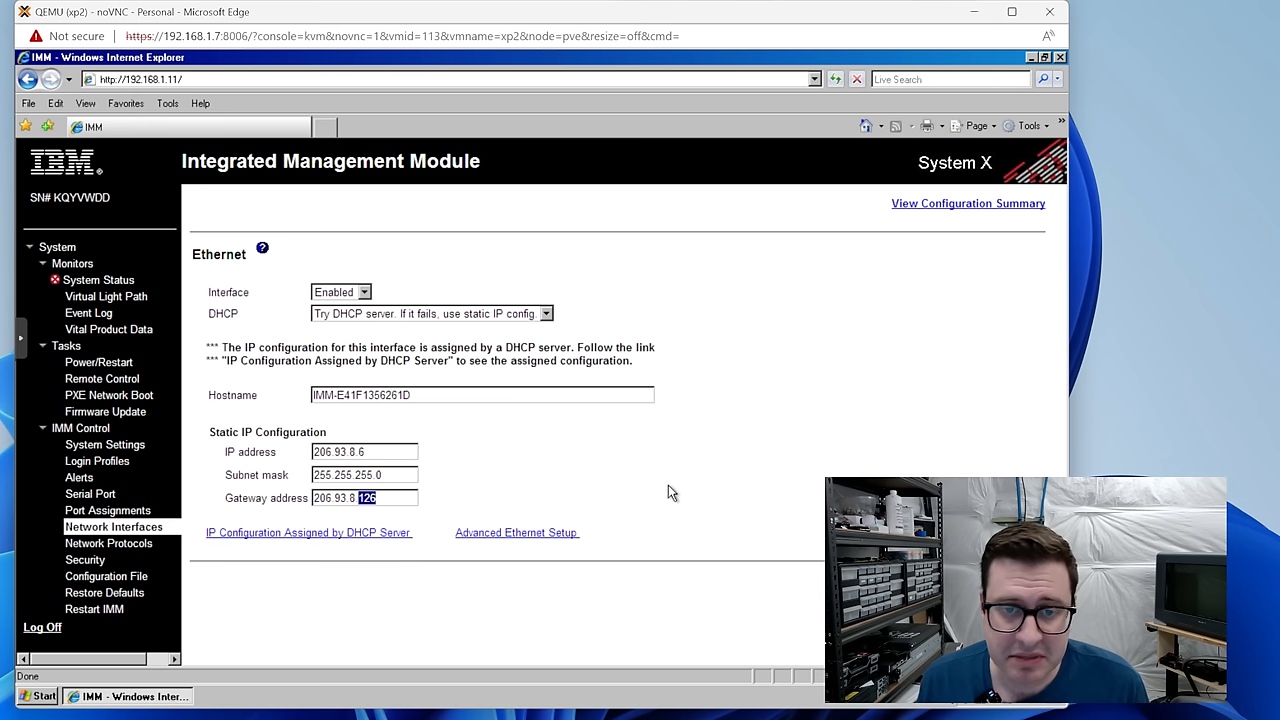
click(480, 394)
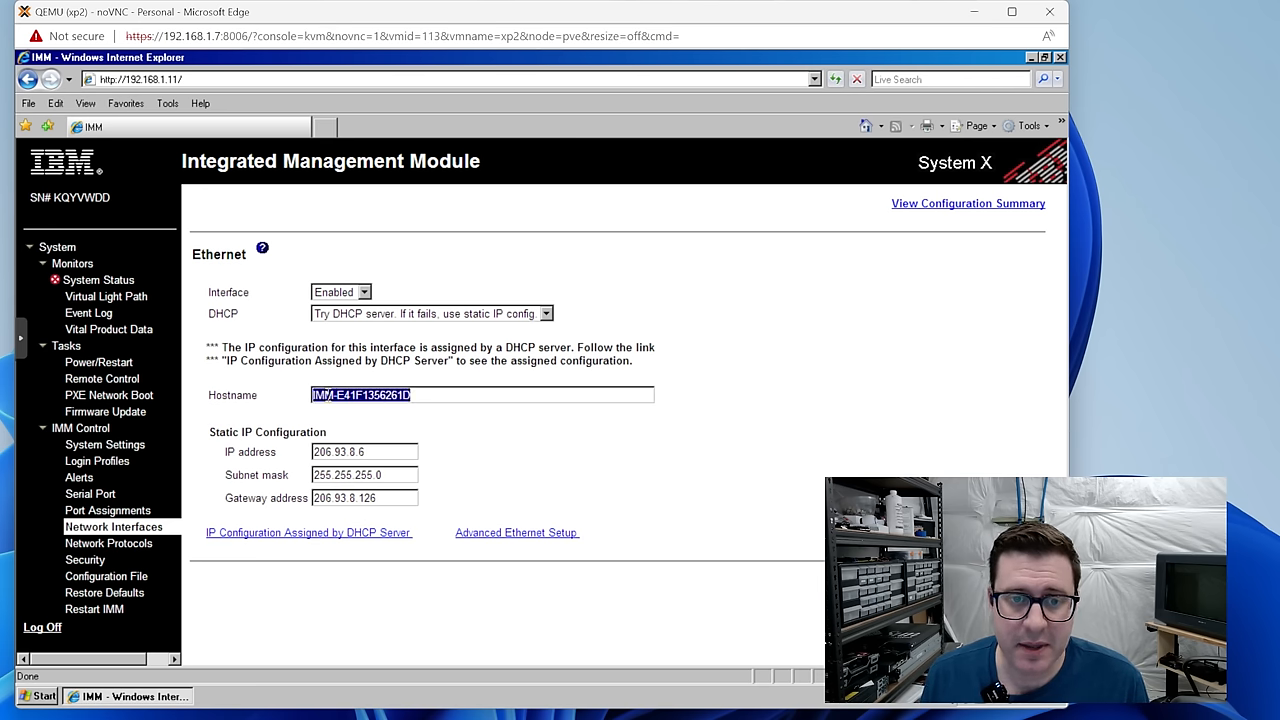
click(100, 279)
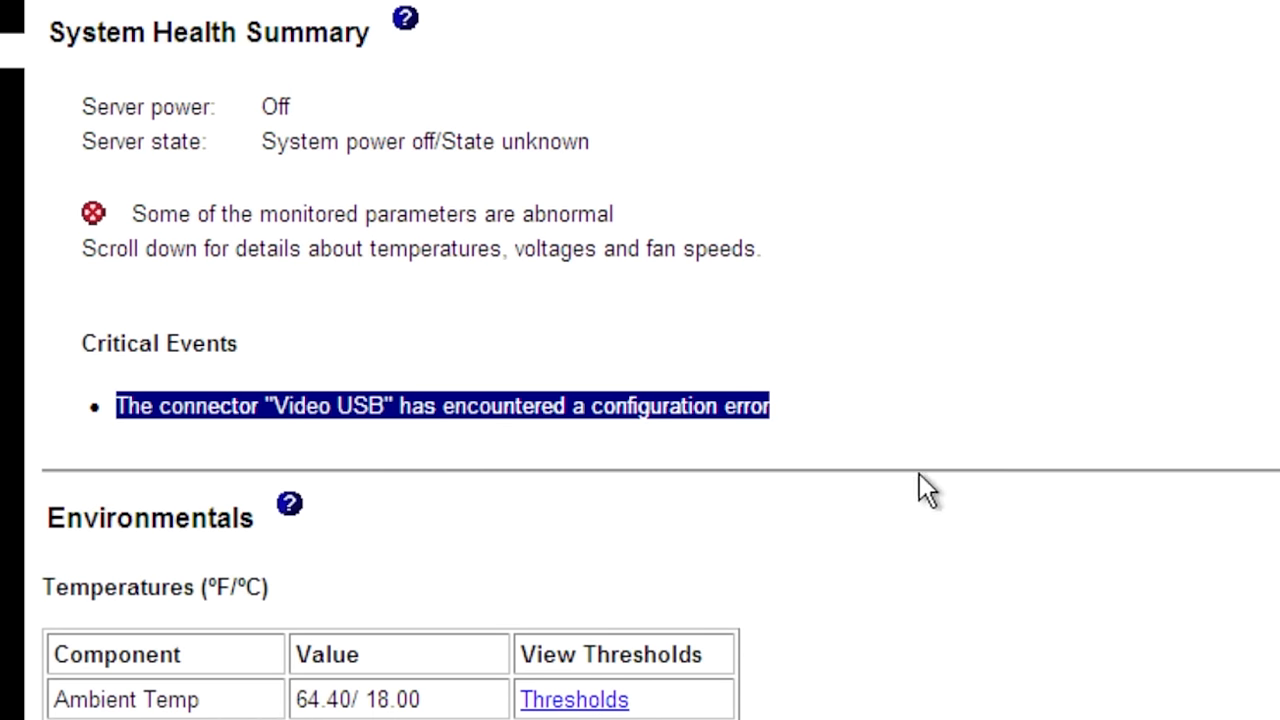
mouse_move(895, 410)
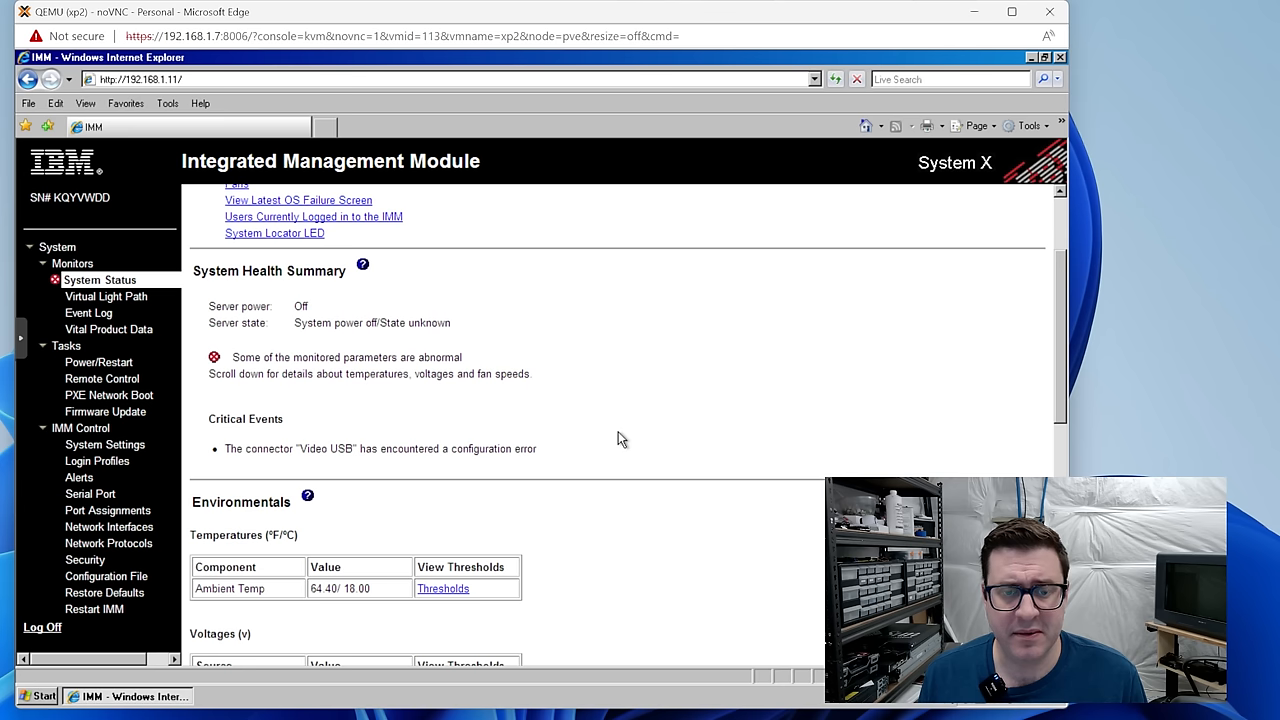
Open Monitors > Event Log to list entries from 12/01/1999.
click(88, 312)
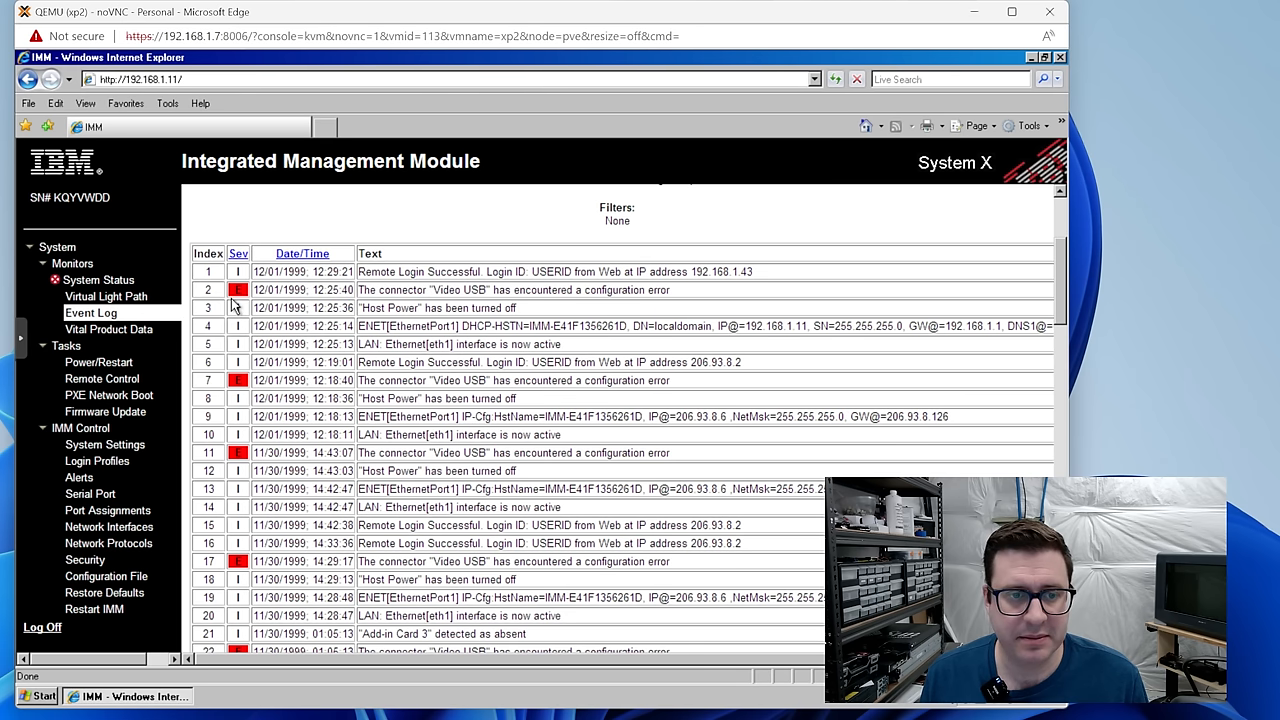
click(105, 296)
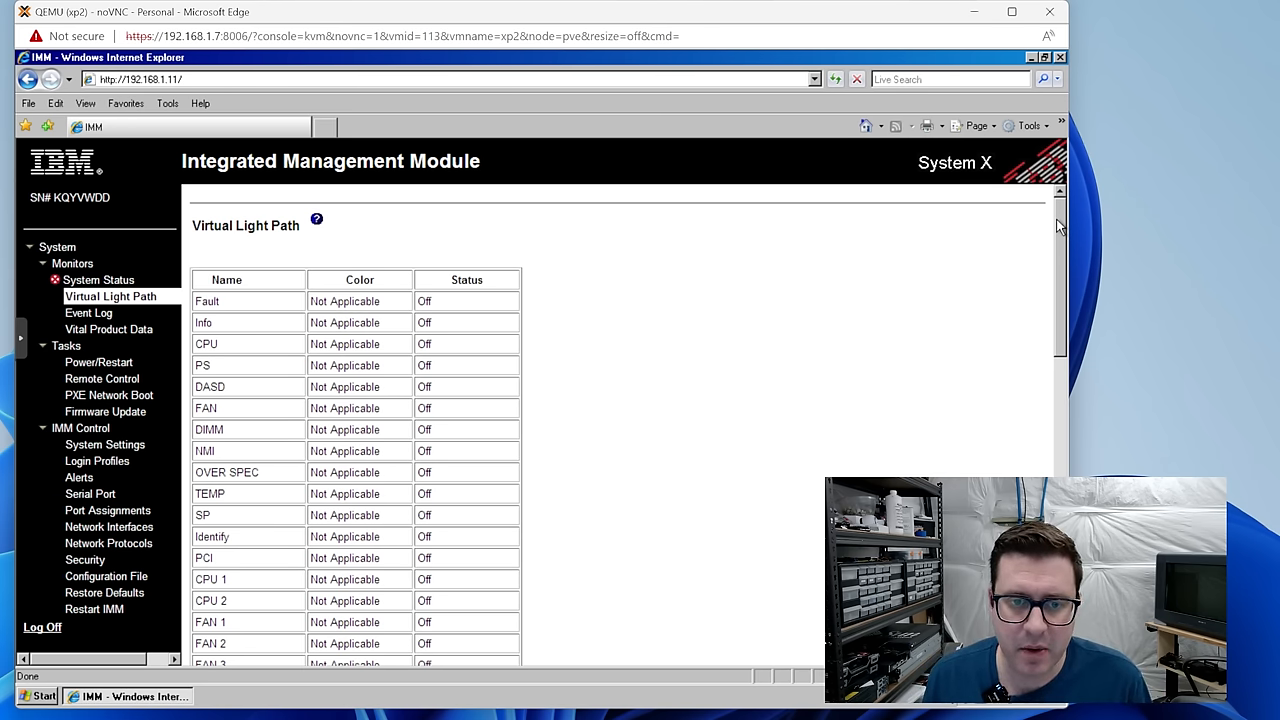
scroll(down, 3)
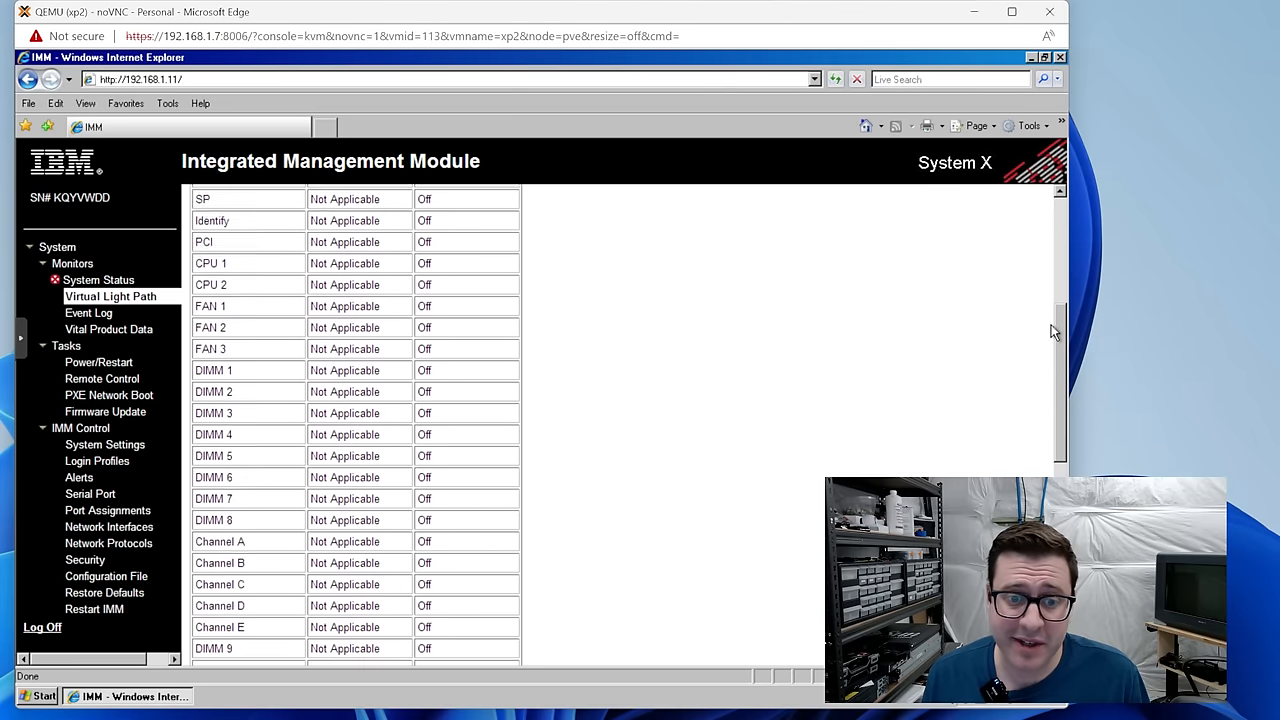
scroll(down, 3)
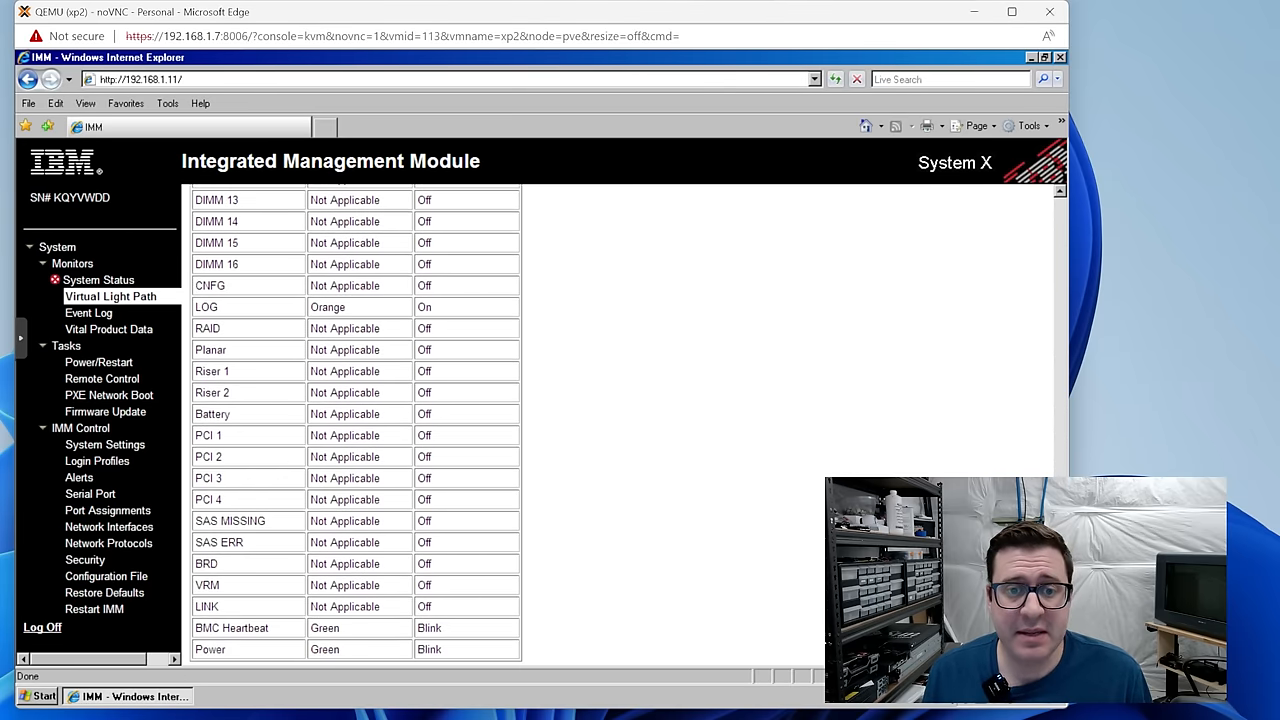
scroll(down, 3)
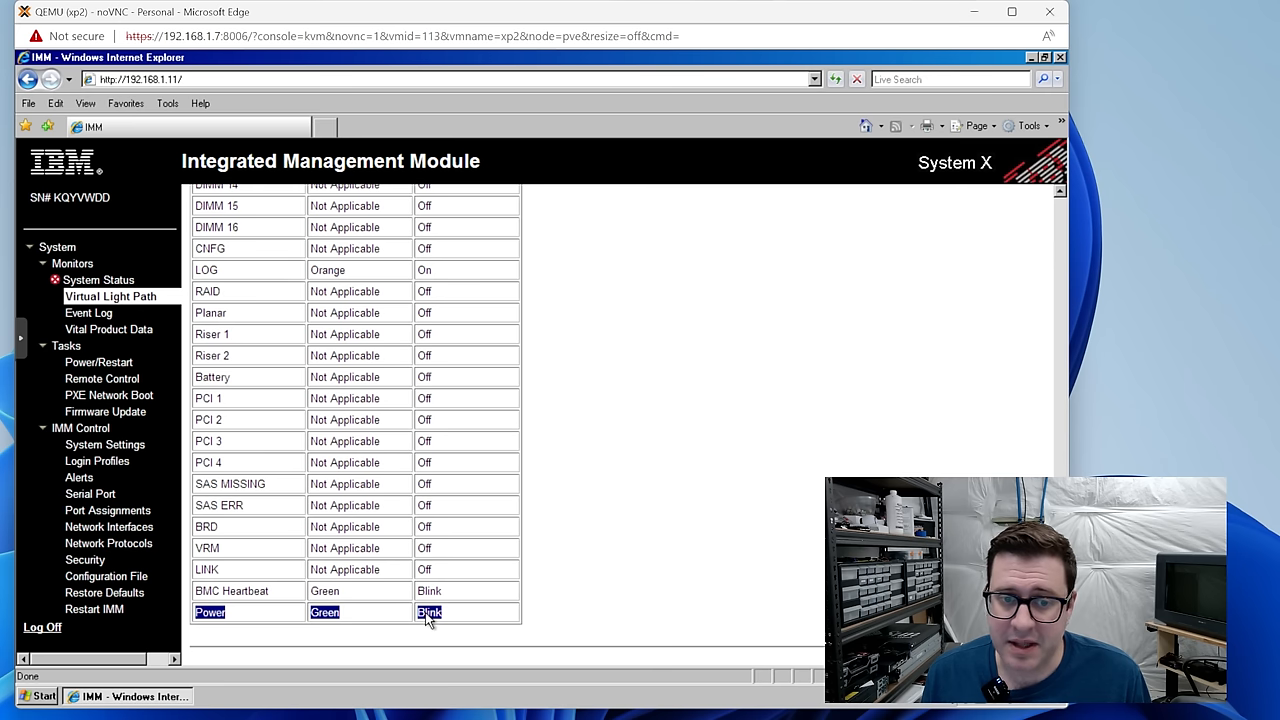
mouse_move(458, 622)
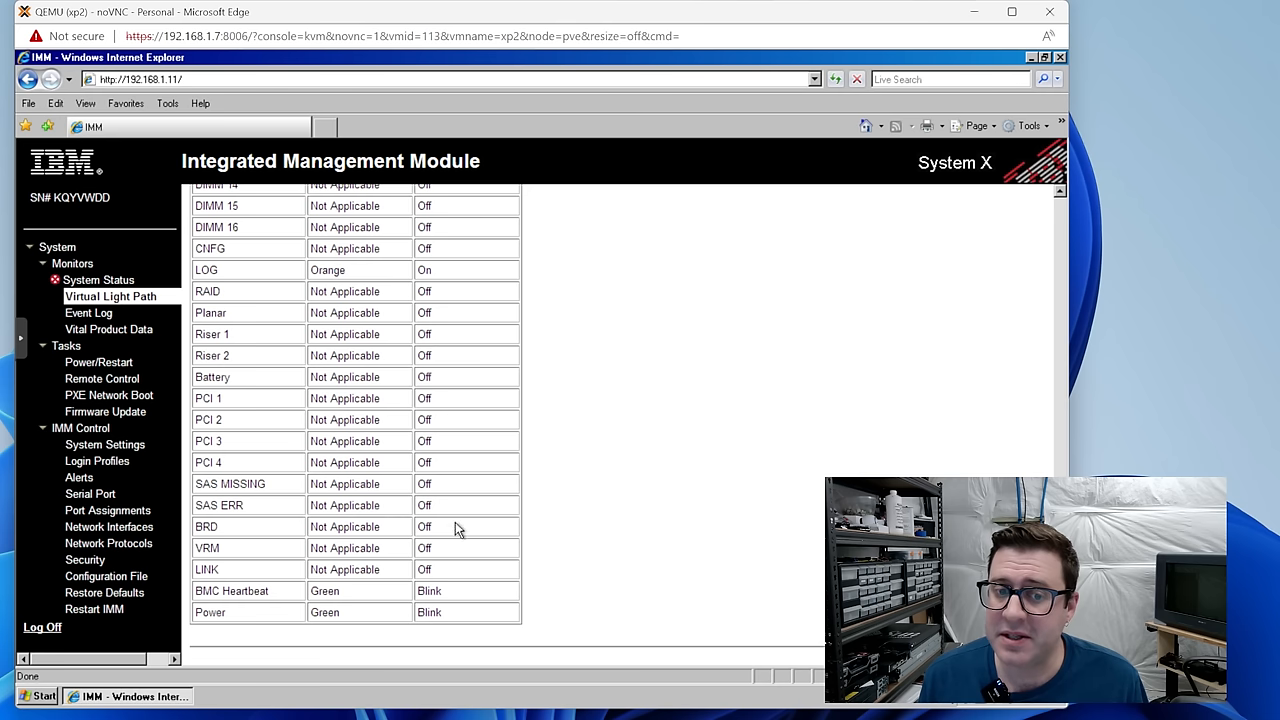
mouse_move(396, 535)
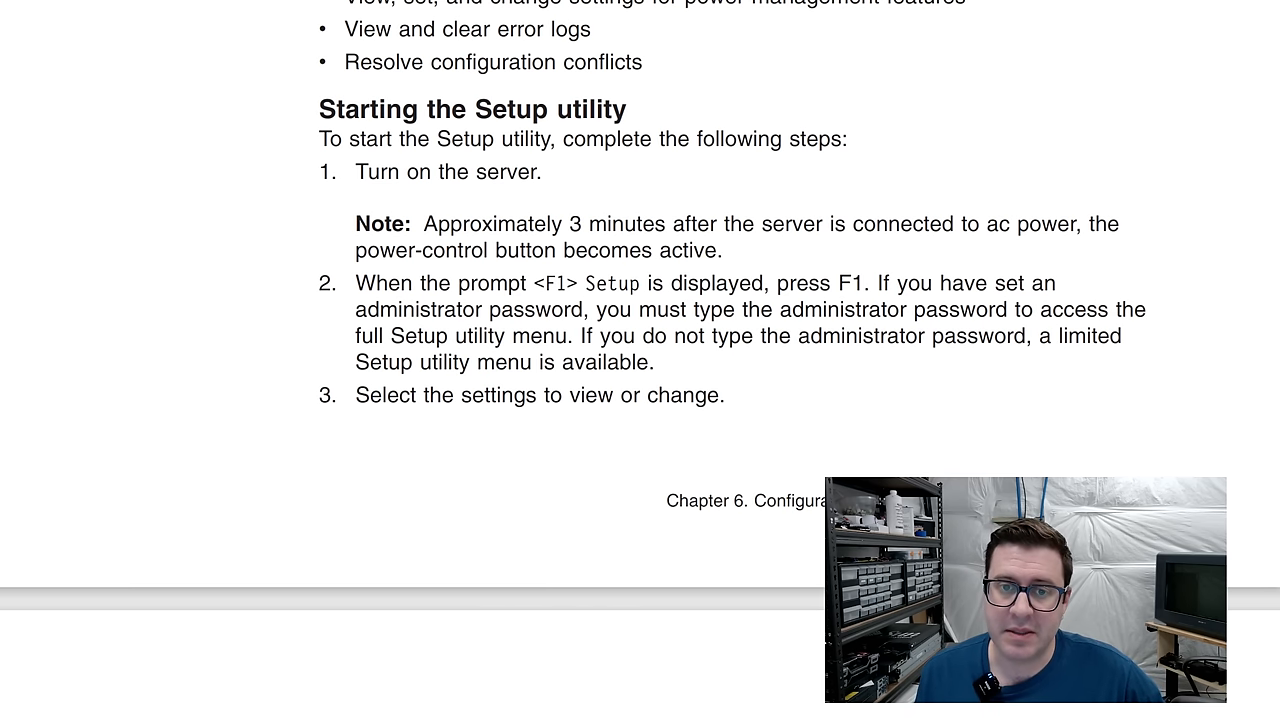
Drag across the manual page toward the 'Starting the Setup utility' section.
drag(423, 224, 878, 224)
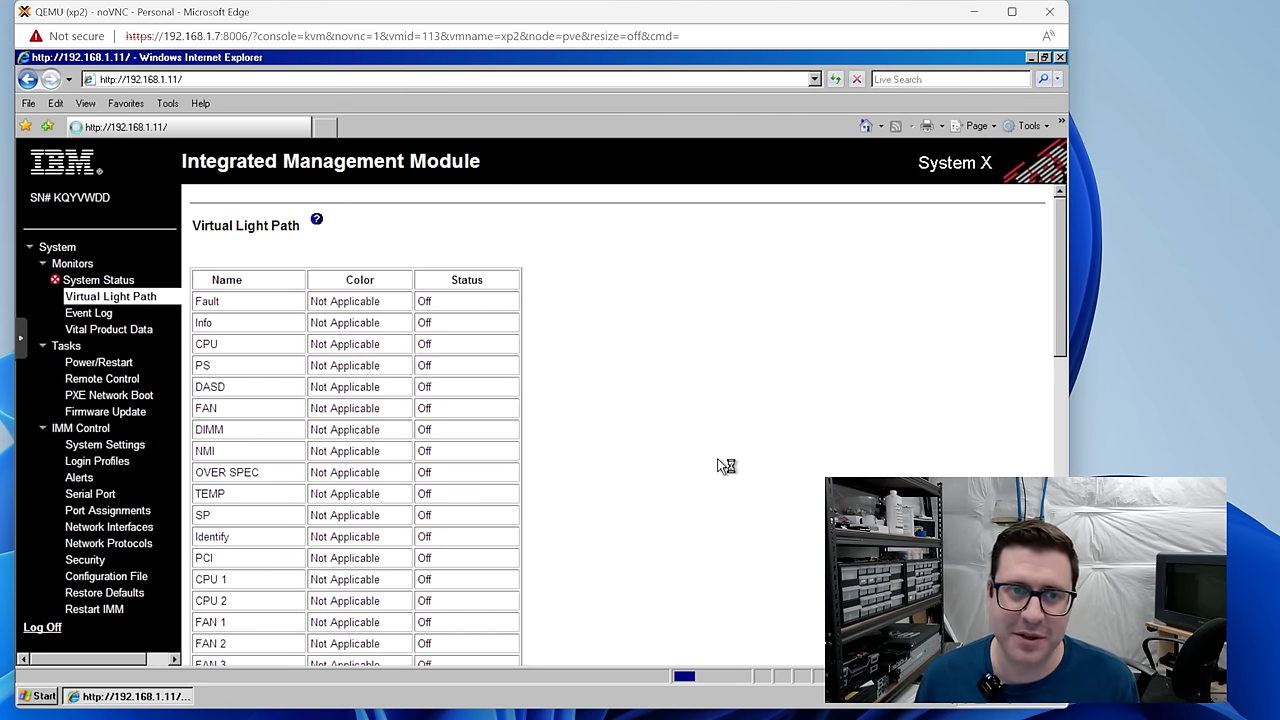
mouse_move(330, 280)
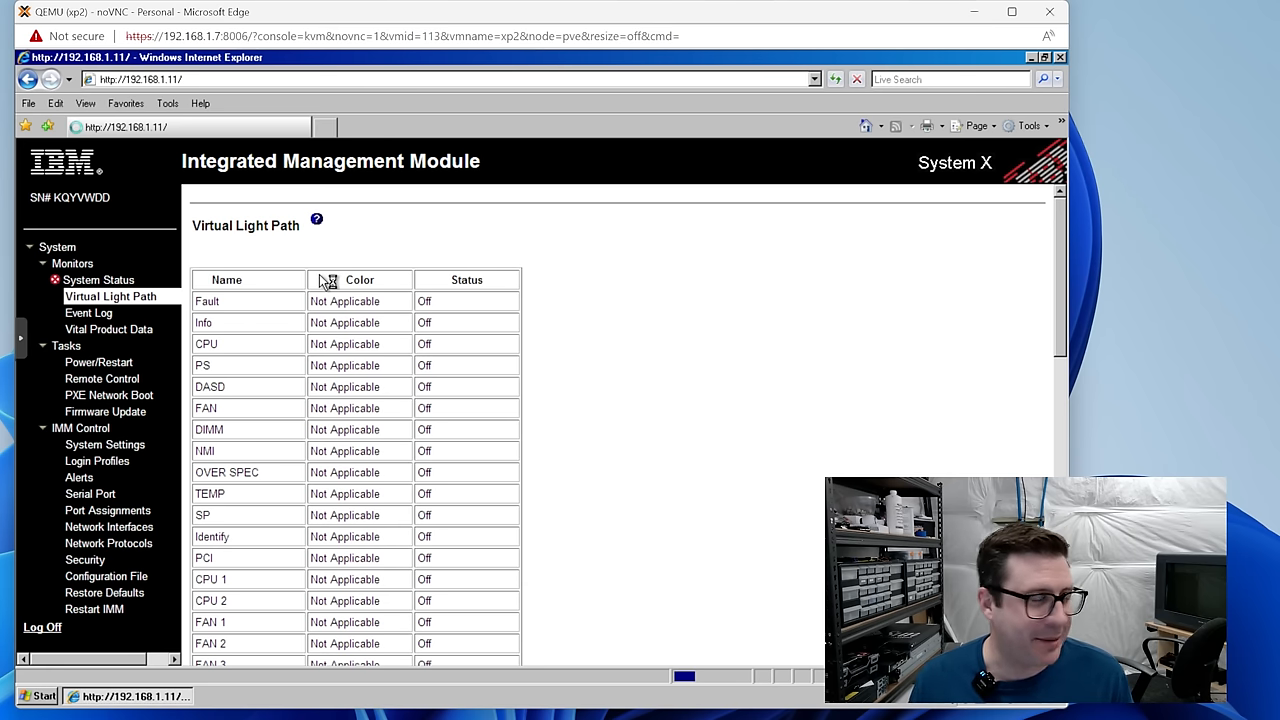
Click Refresh twice in Internet Explorer to reload the IMM page.
click(835, 79)
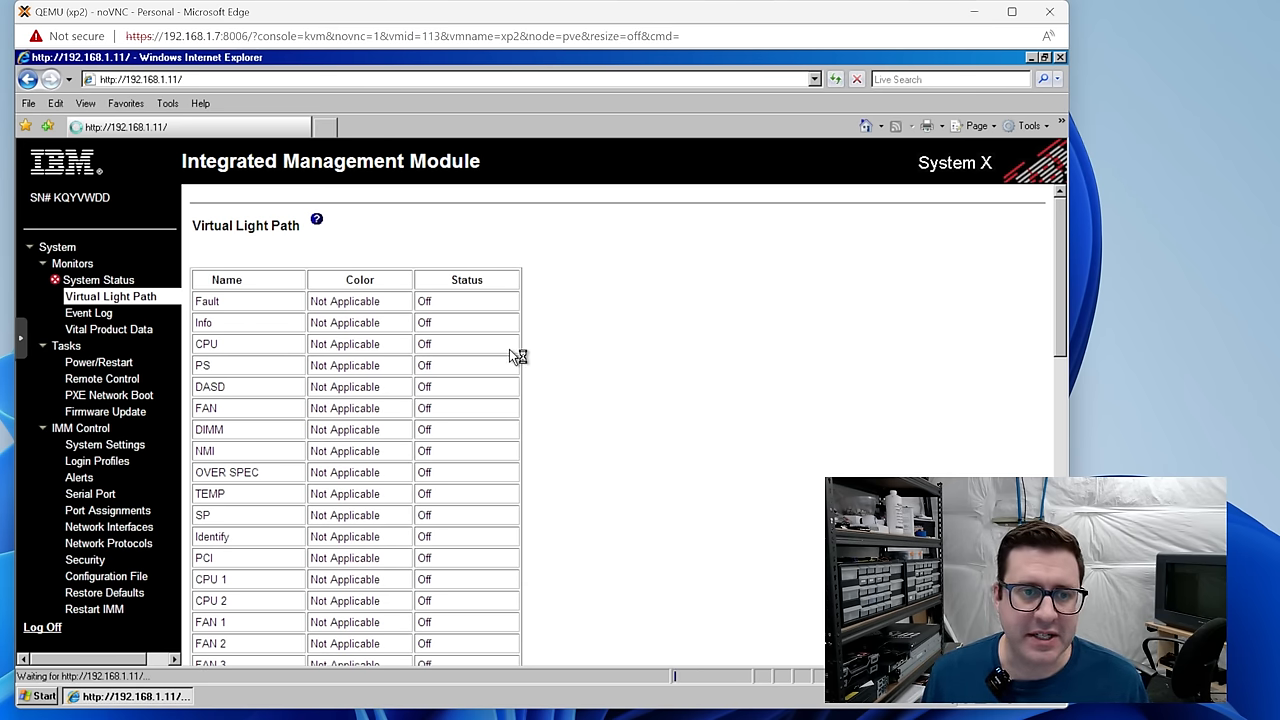
click(838, 80)
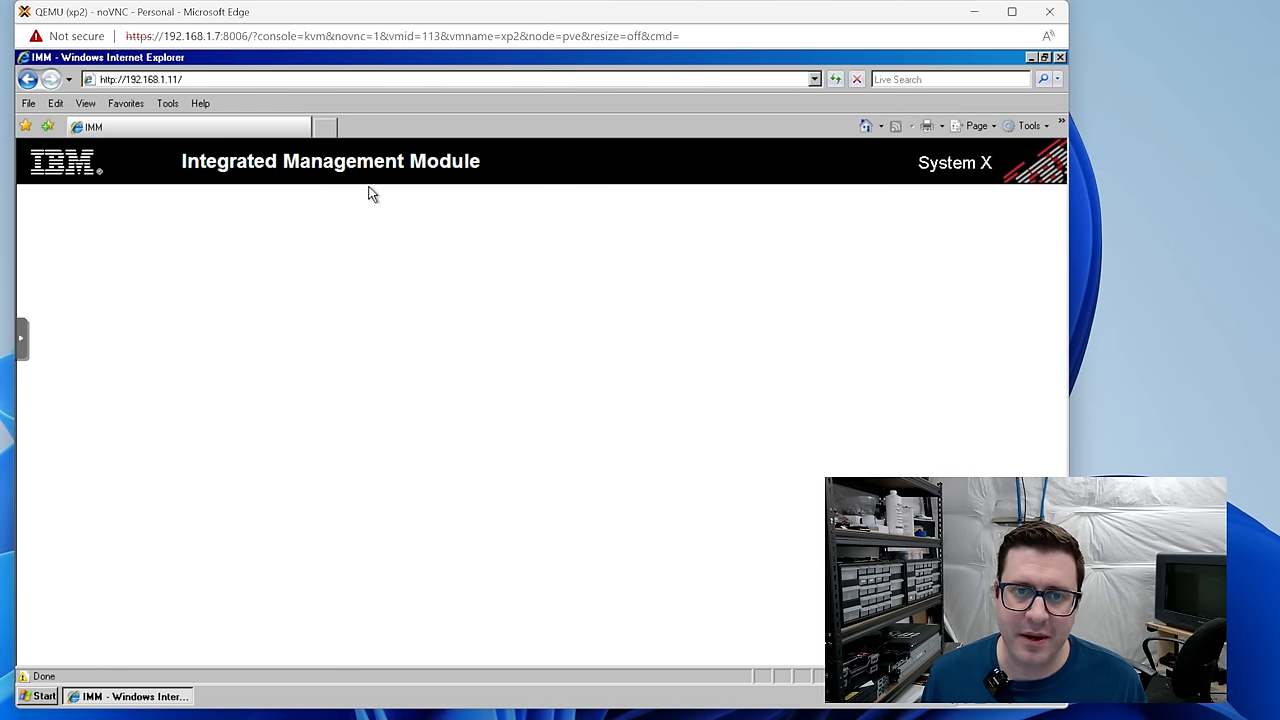
mouse_move(815, 208)
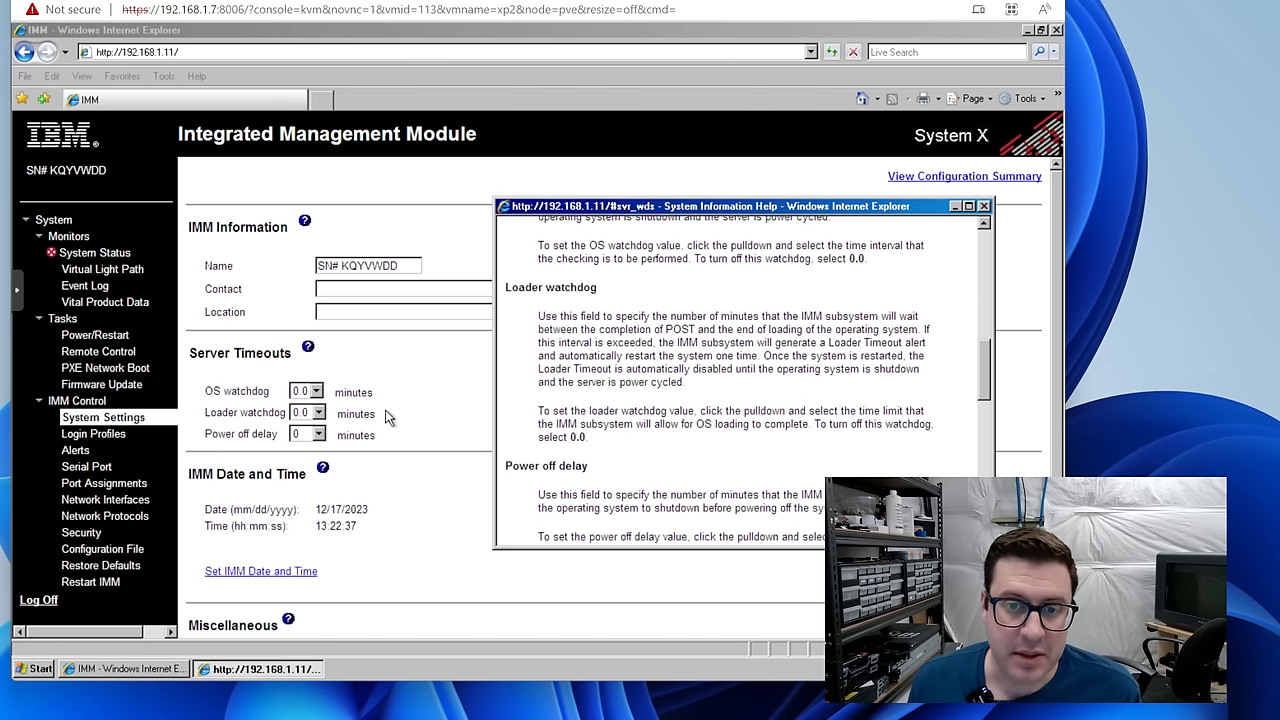
mouse_move(545, 303)
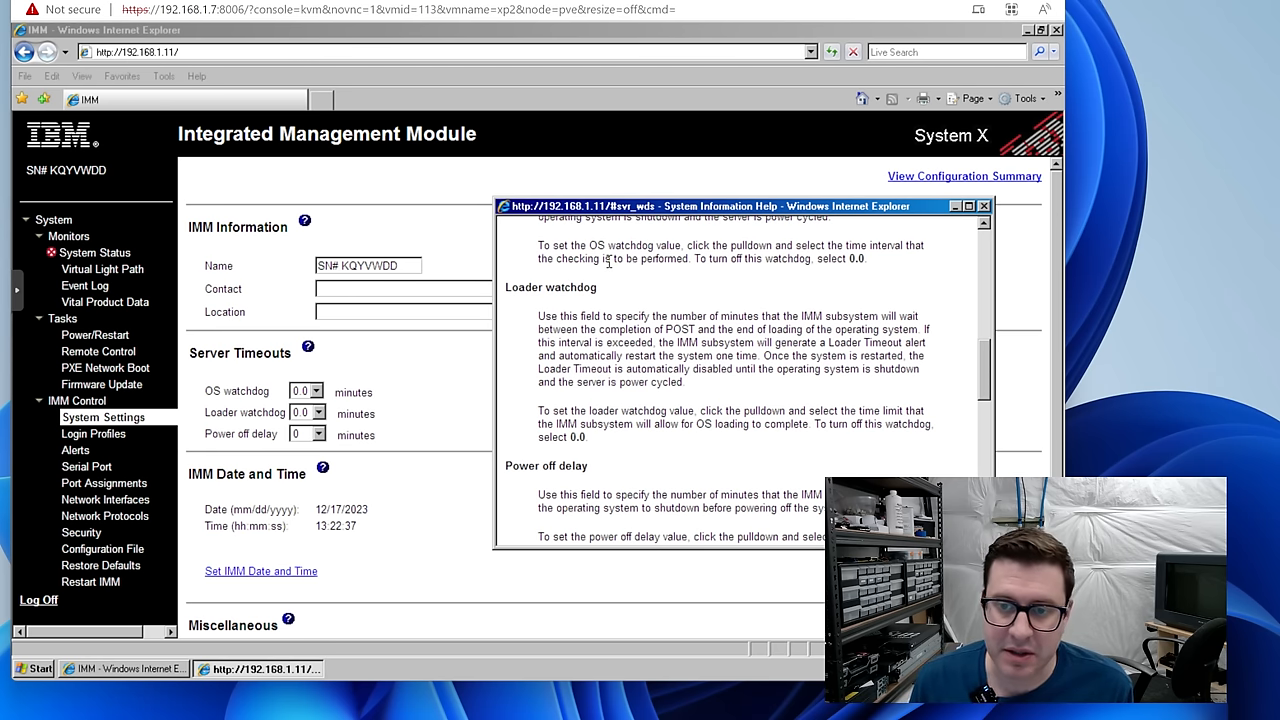
Close the watchdog timeout help window, then double-click to open a terminal session.
click(983, 206)
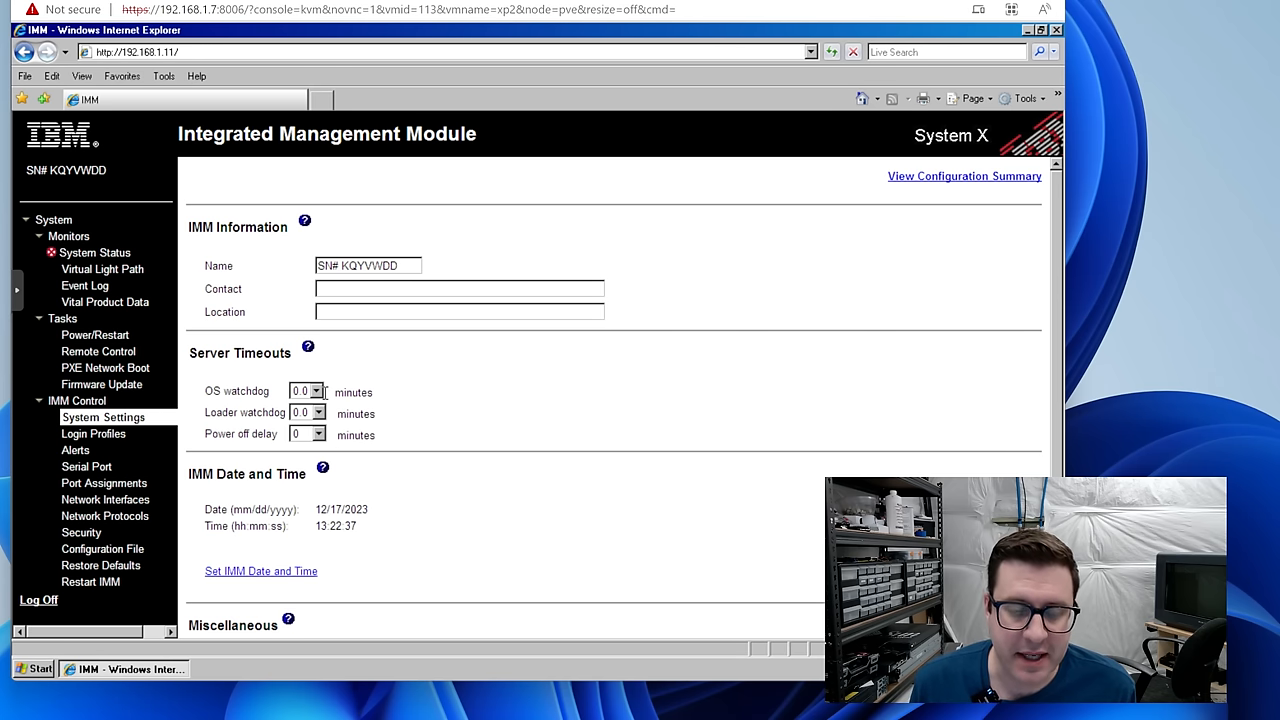
mouse_move(325, 505)
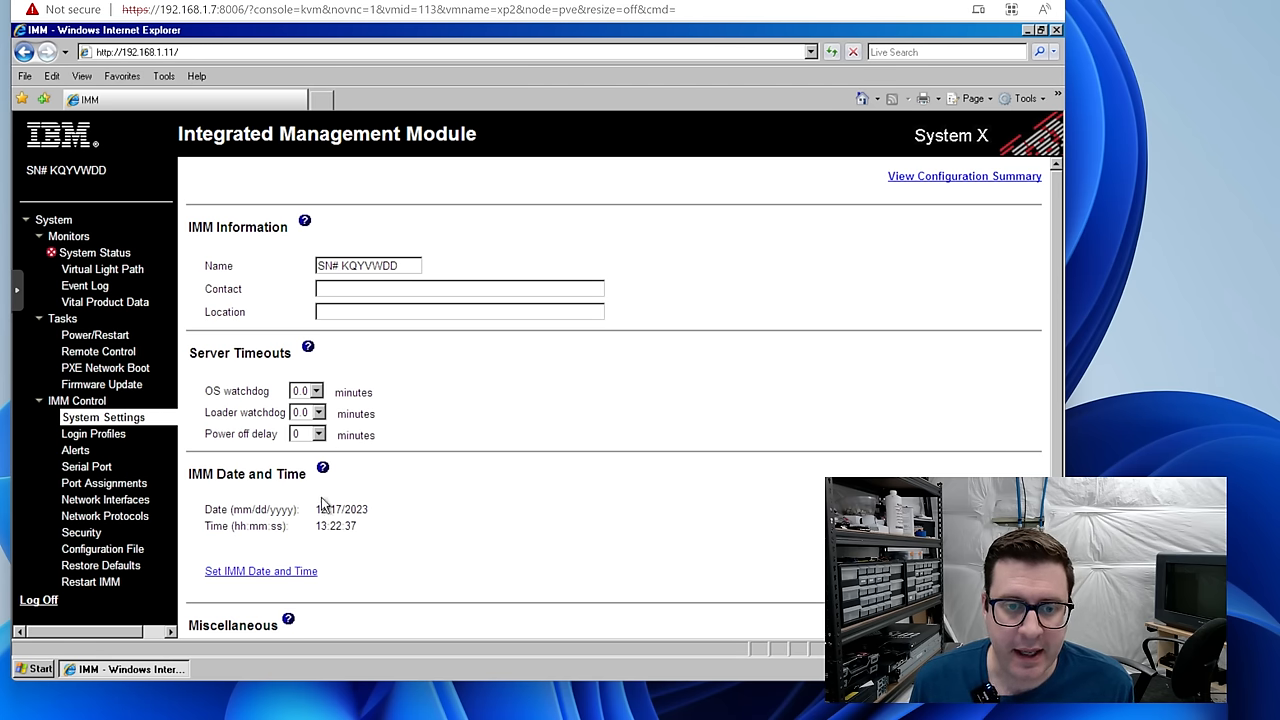
double_click(341, 509)
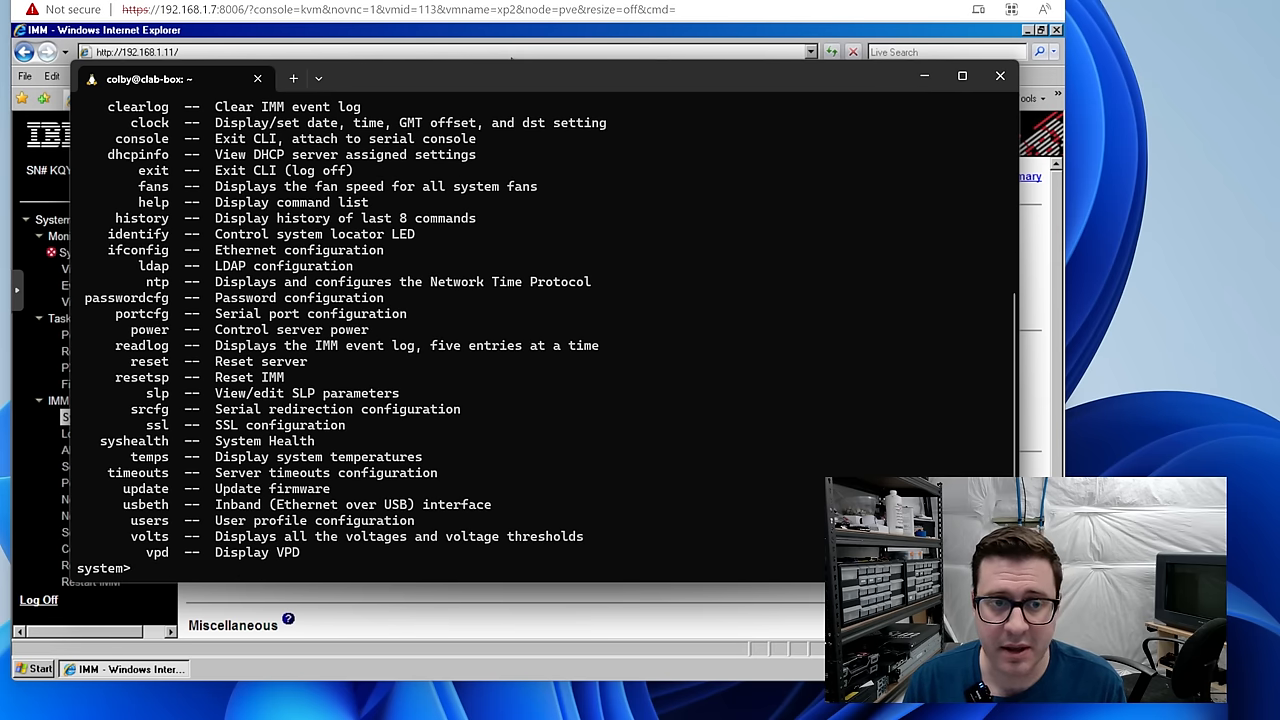
Run 'clock' in the IMM CLI to show 12/17/2023 13:23:58 GMT.
text(clock)
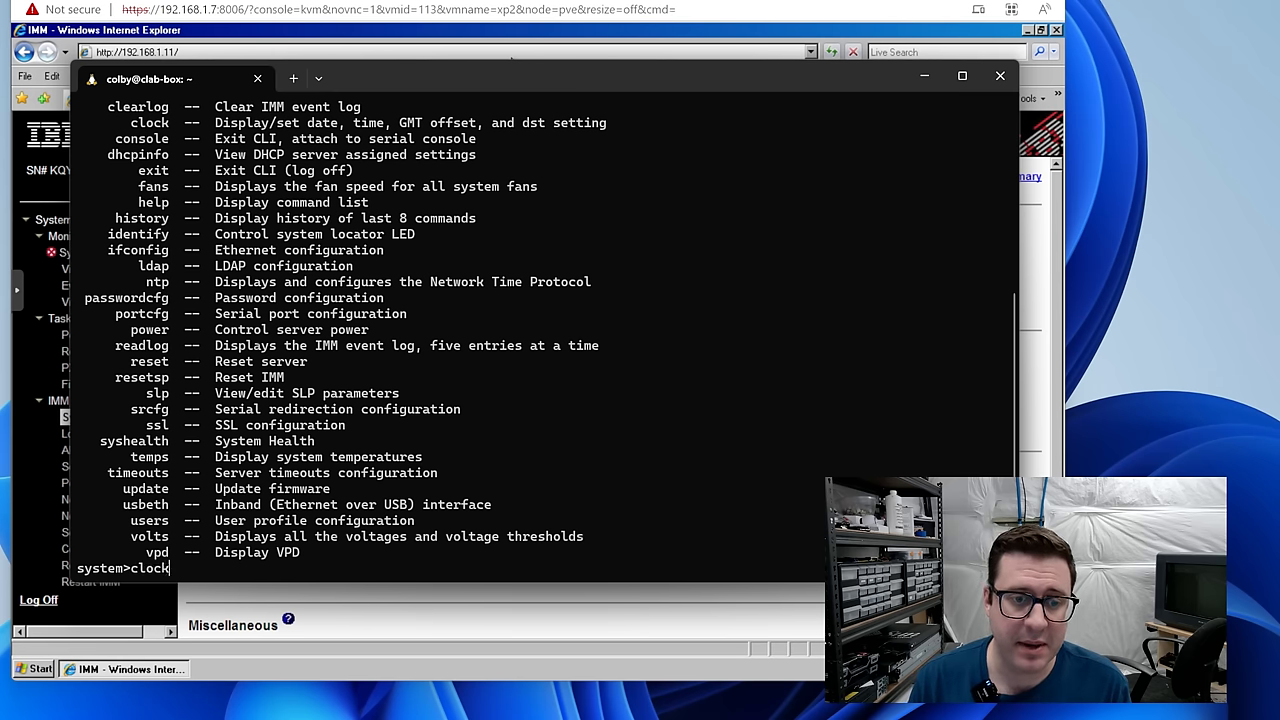
key(Return)
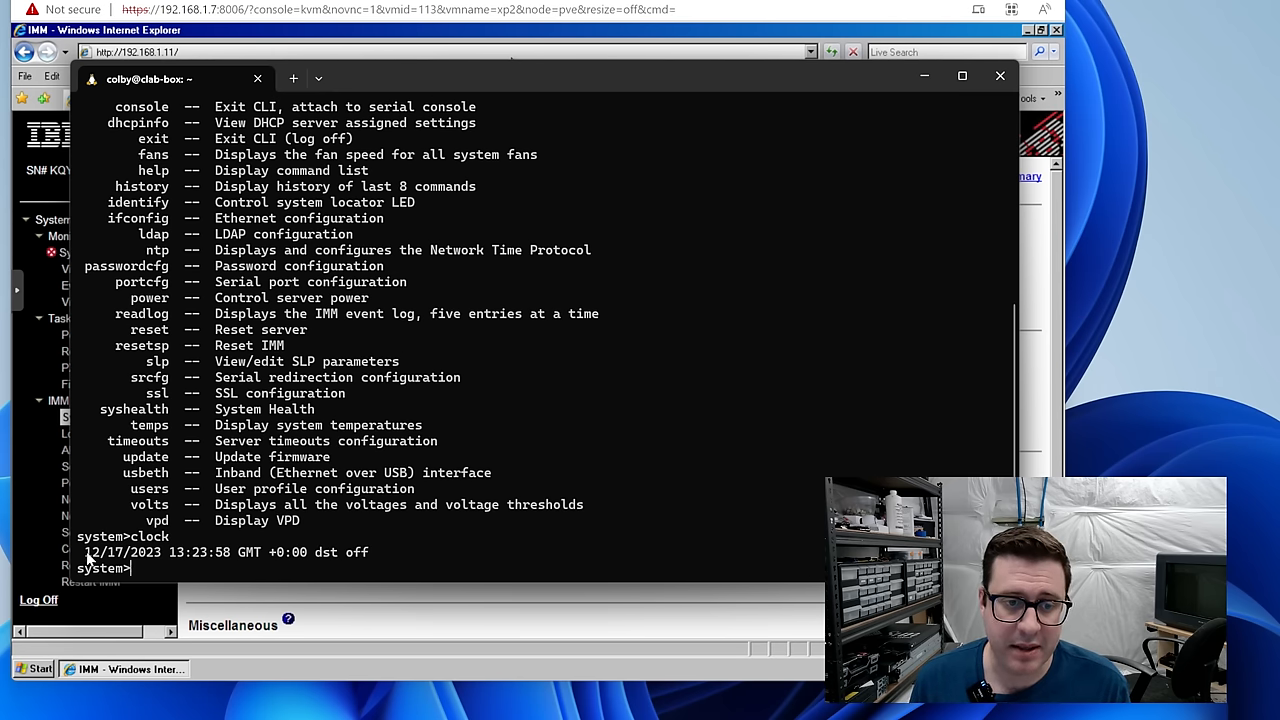
mouse_move(580, 523)
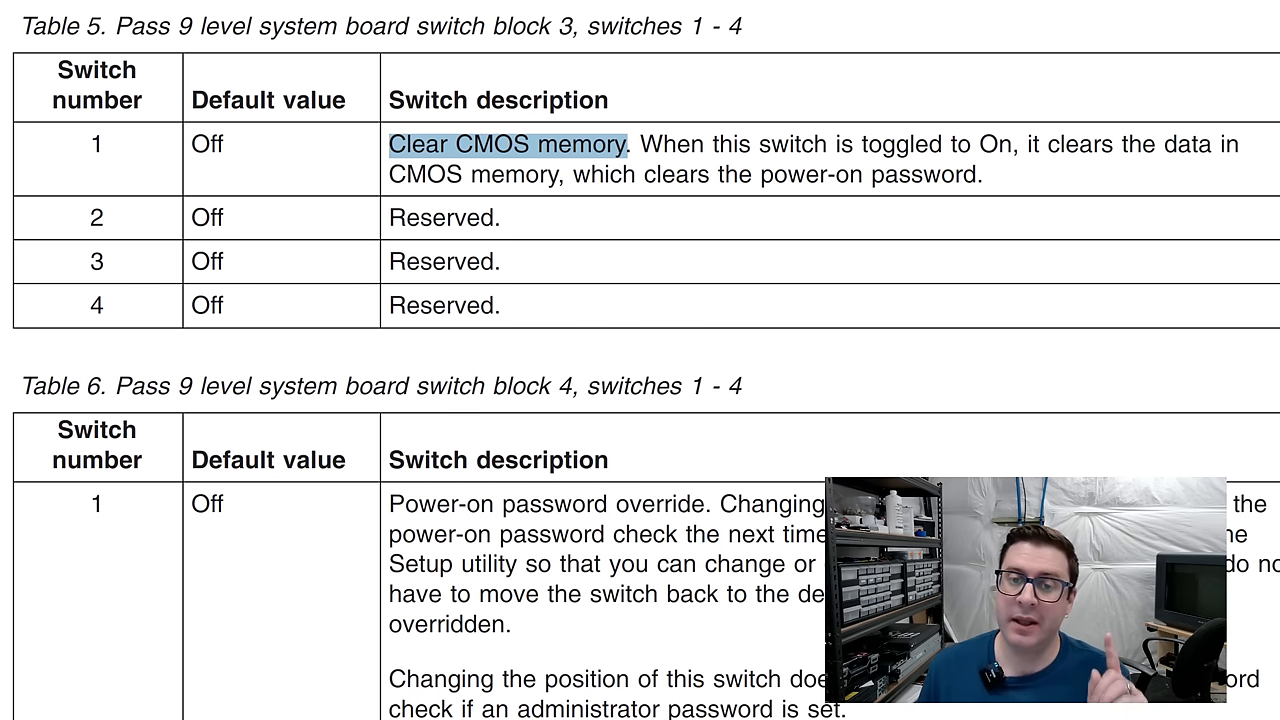
Scroll the manual down to the remaining Table 6 rows and Notes.
scroll(down, 3)
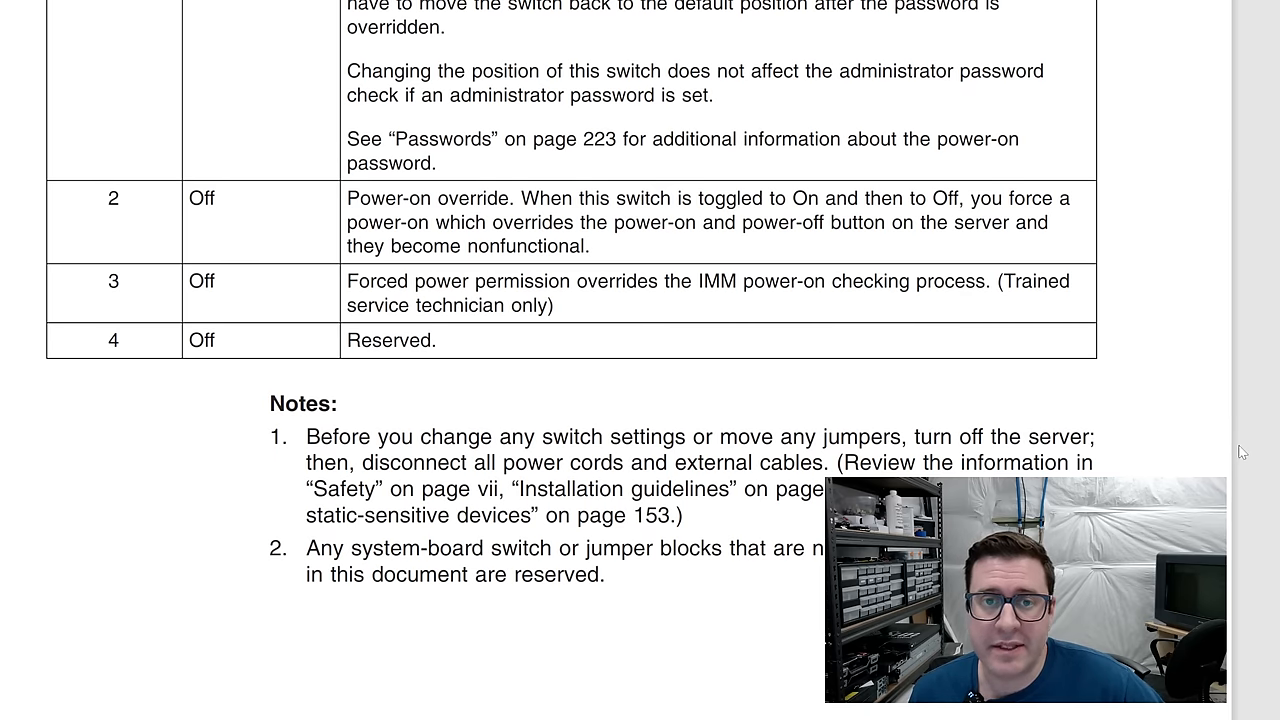
mouse_move(1272, 422)
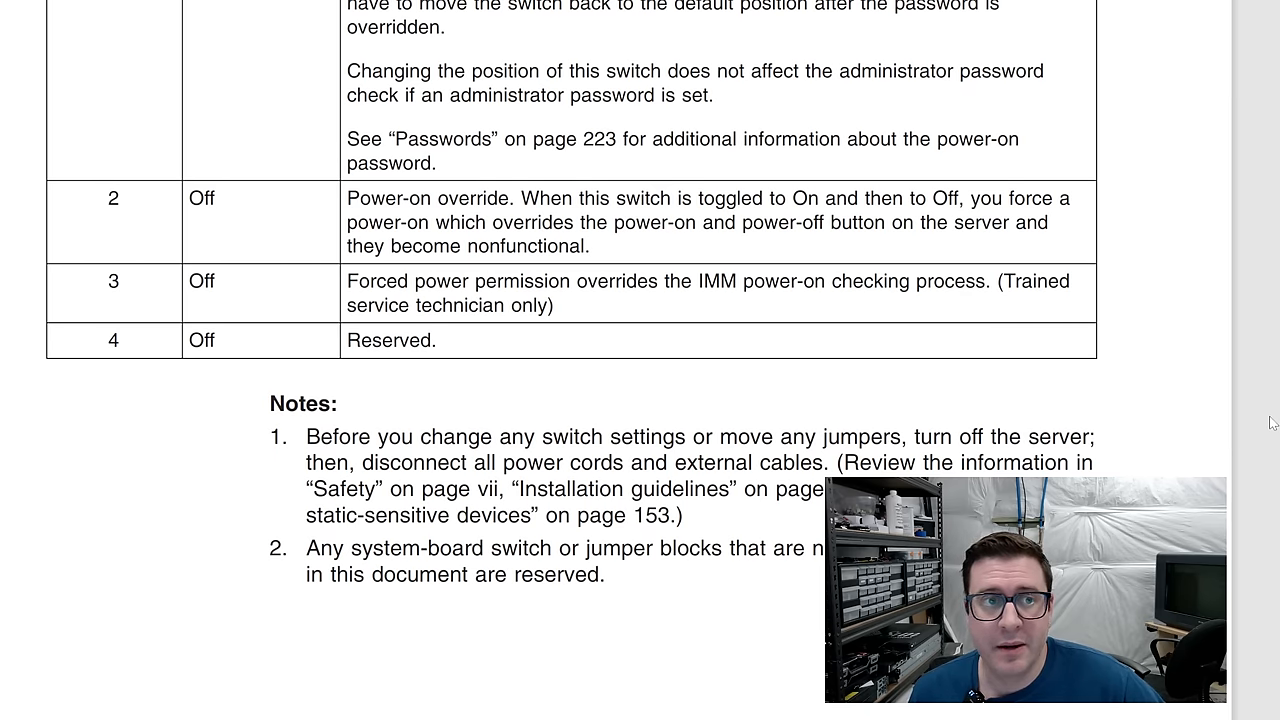
Highlight the switch 2 'Power-on override' description about overriding the power buttons.
scroll(down, 3)
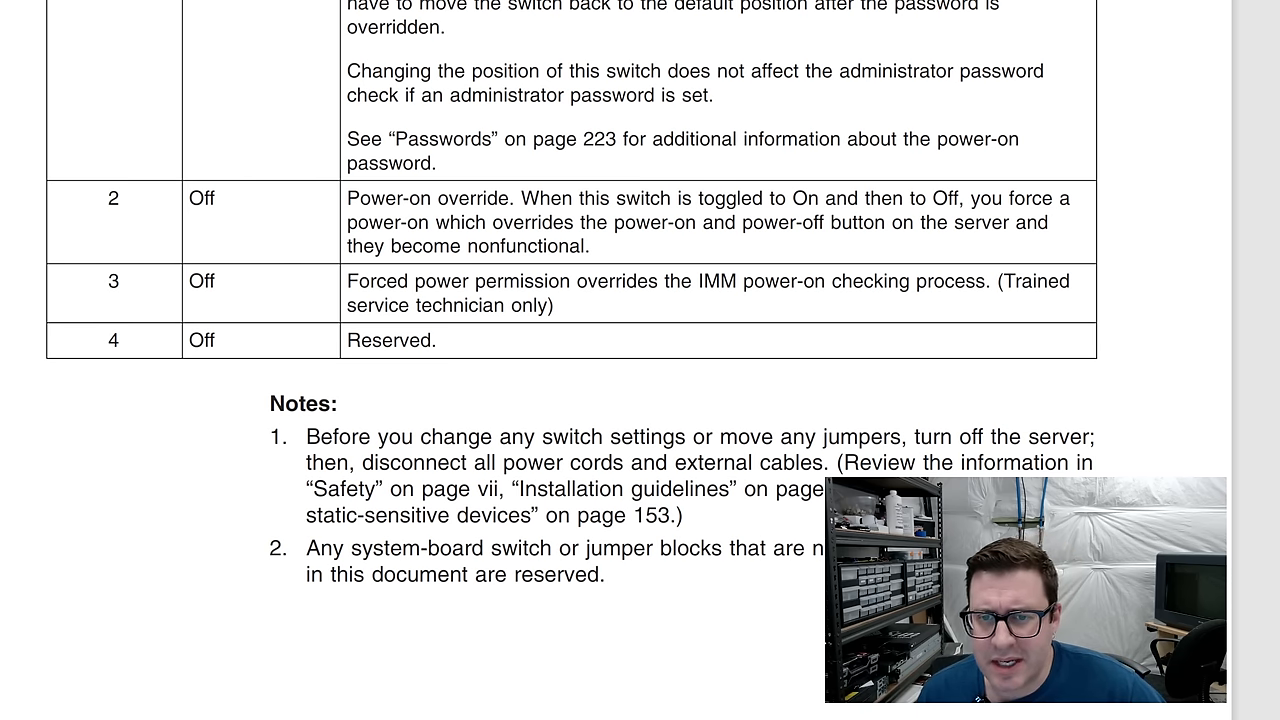
drag(519, 198, 924, 198)
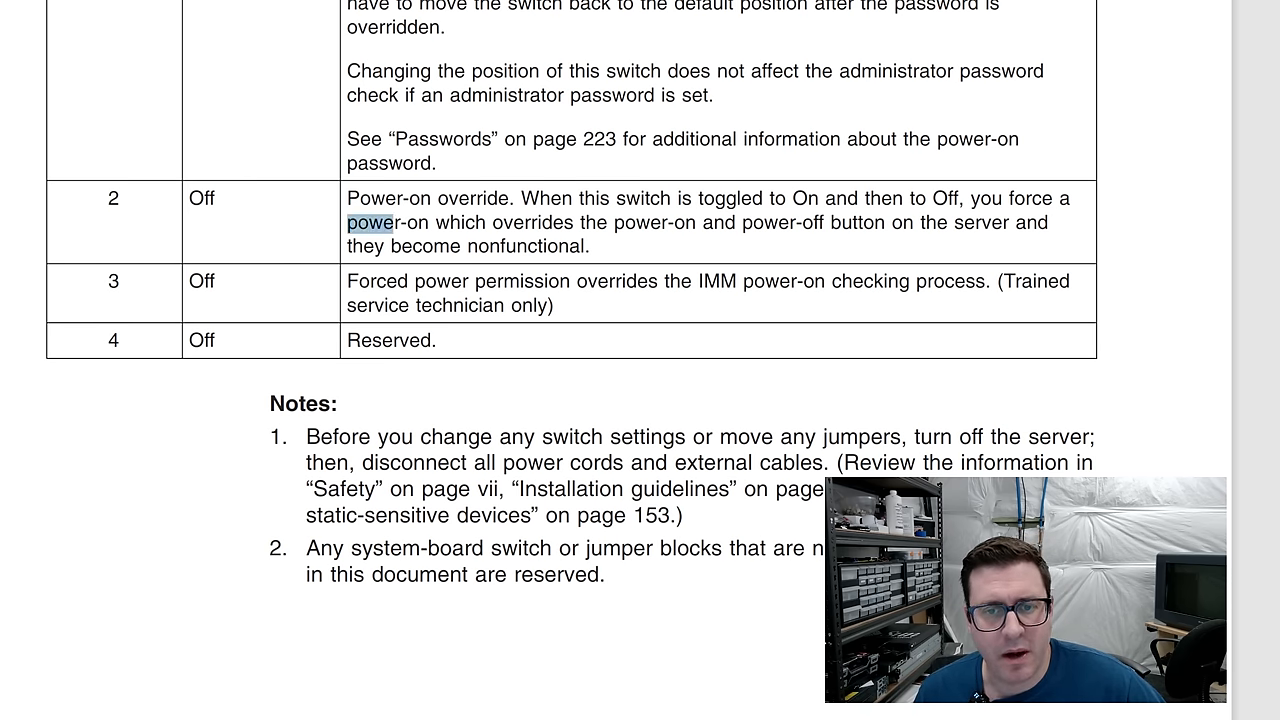
drag(345, 223, 885, 223)
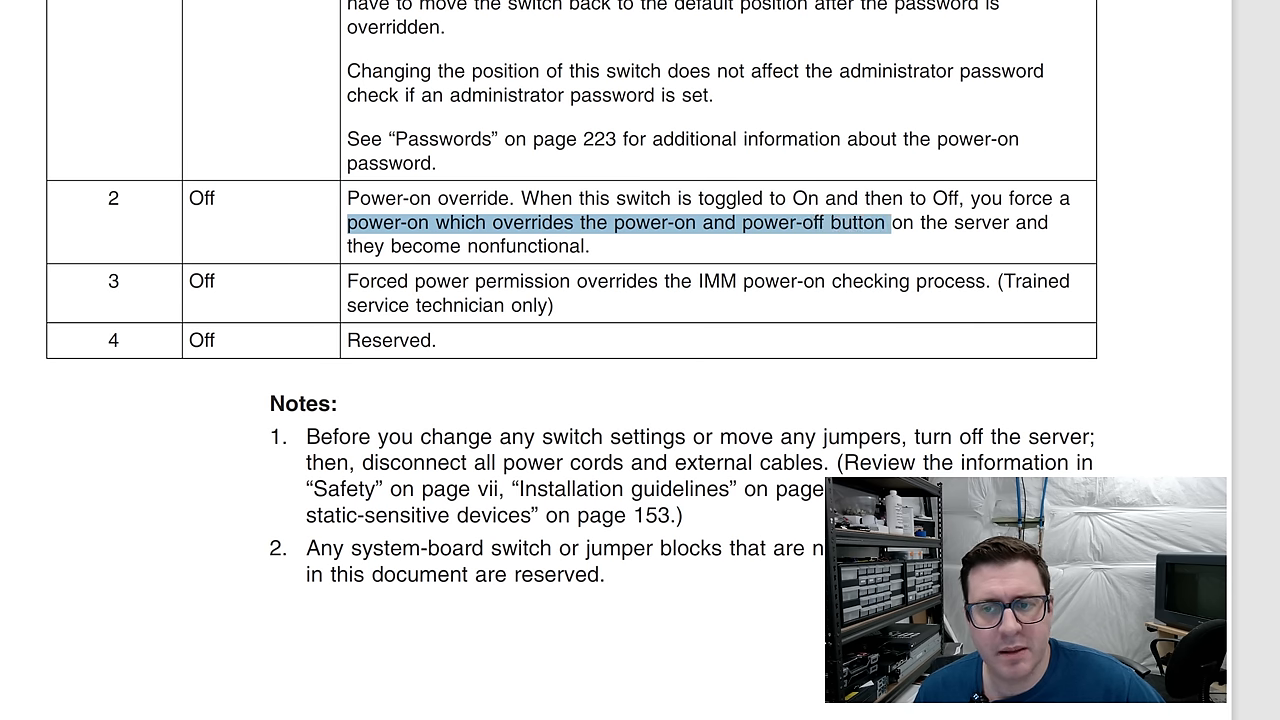
mouse_move(801, 257)
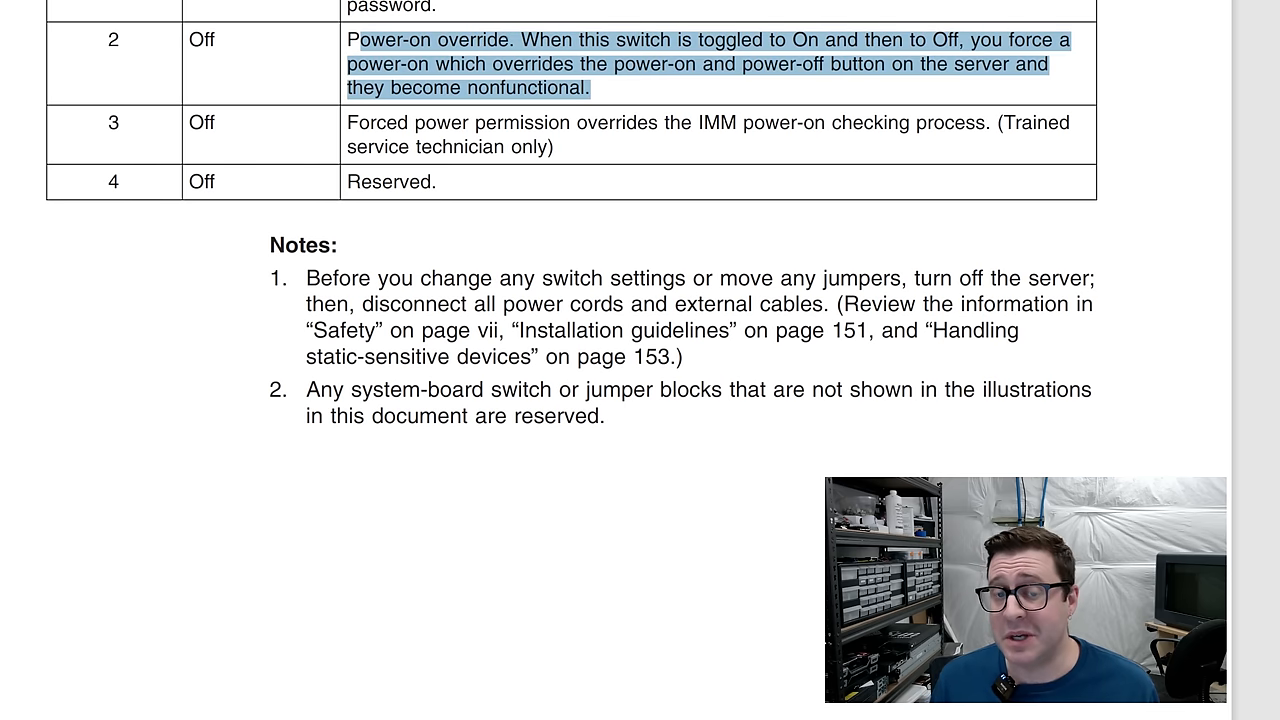
Scroll up to bring switch 3's forced power permission description in Table 6 into view.
scroll(up, 3)
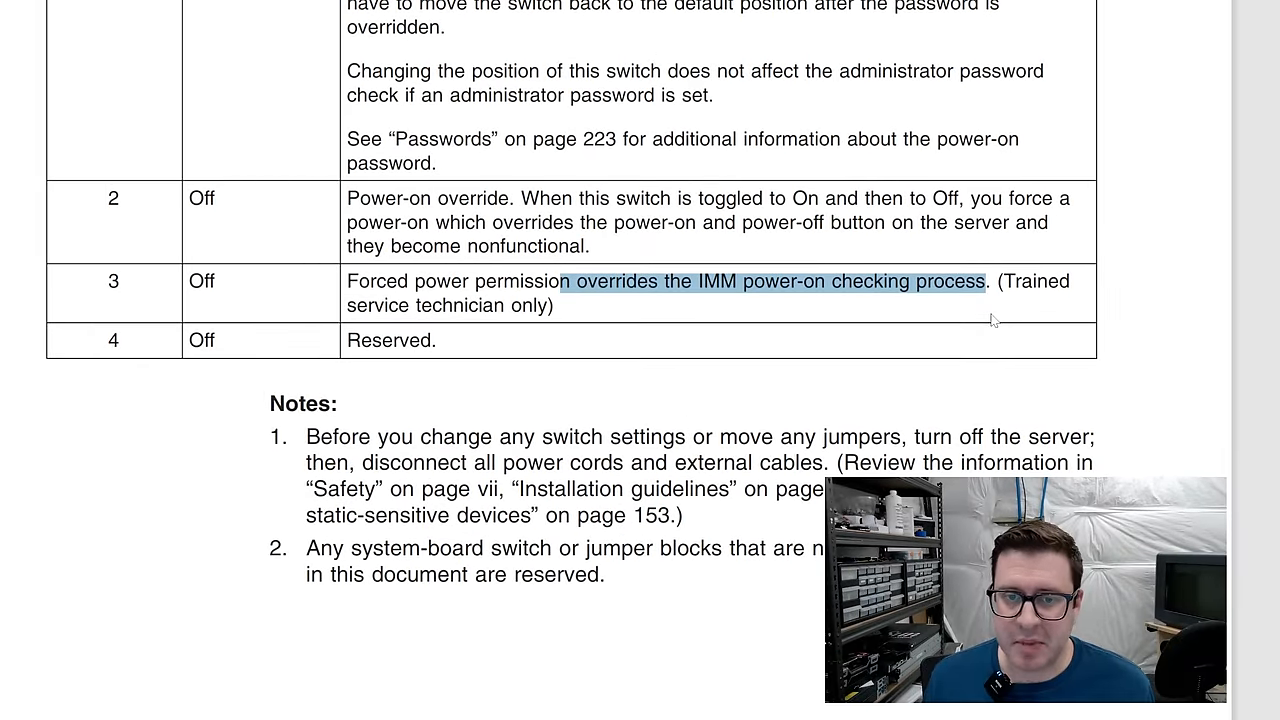
click(994, 318)
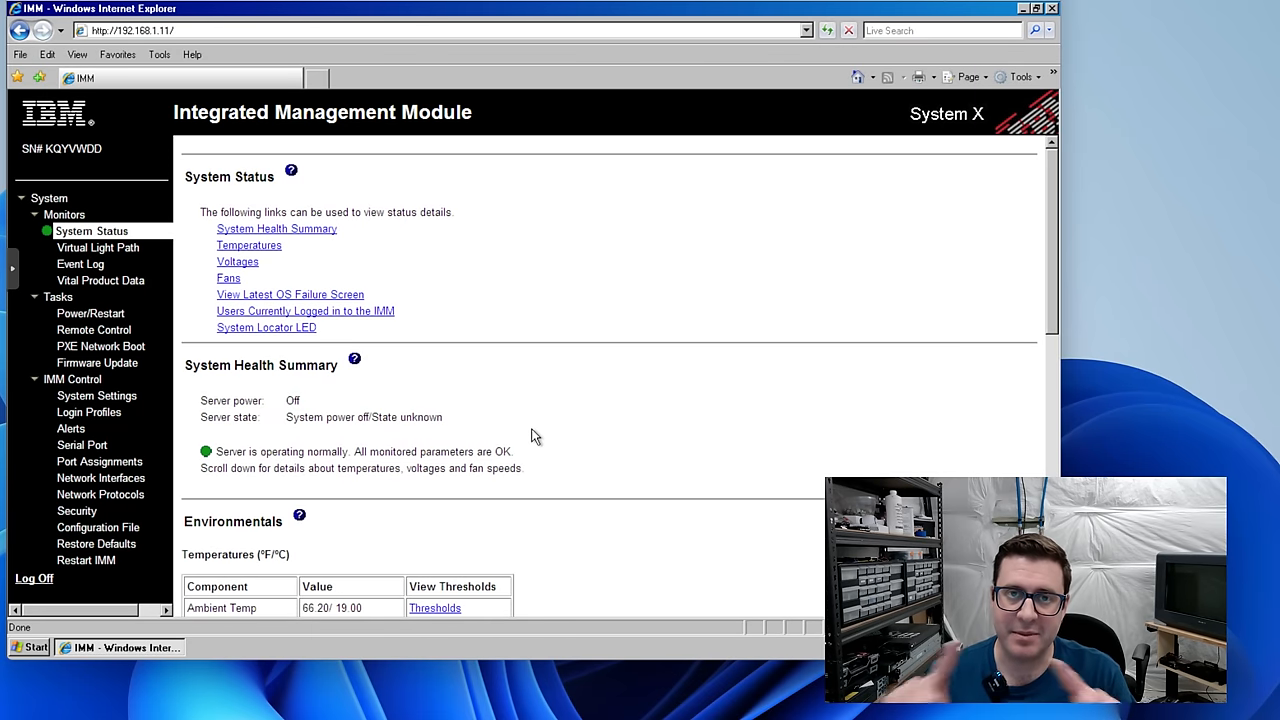
mouse_move(238, 433)
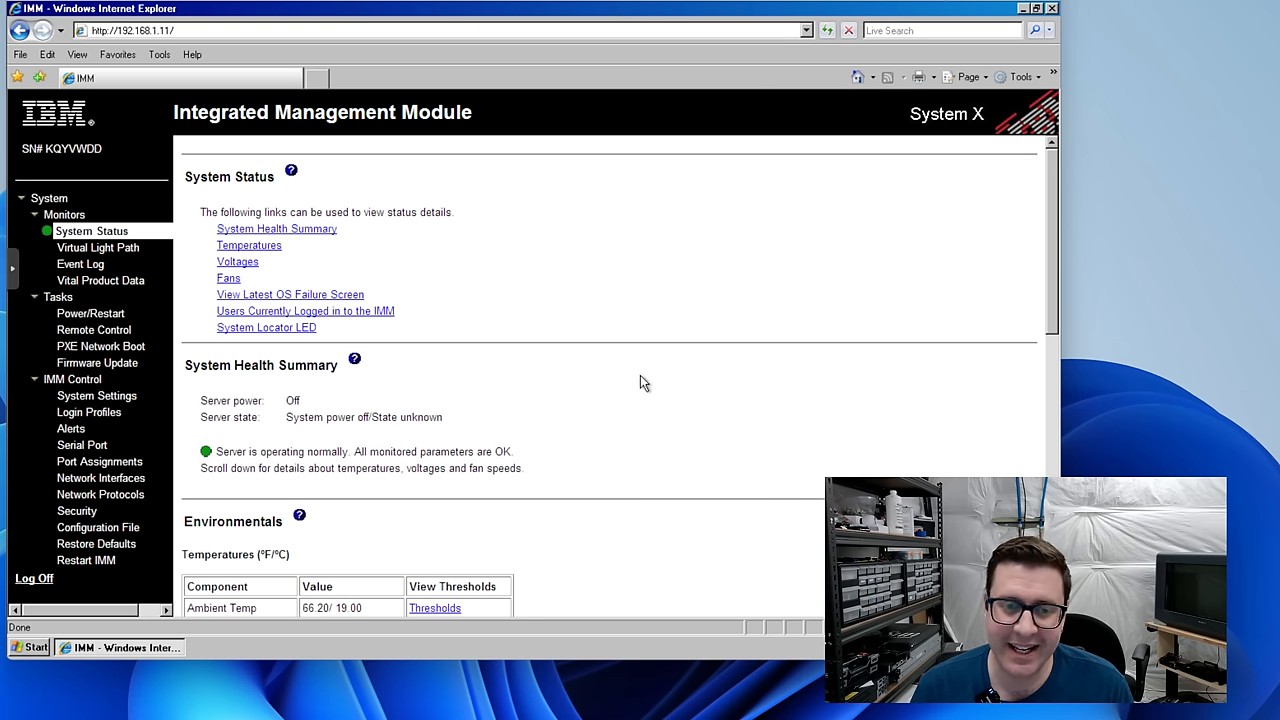
mouse_move(640, 420)
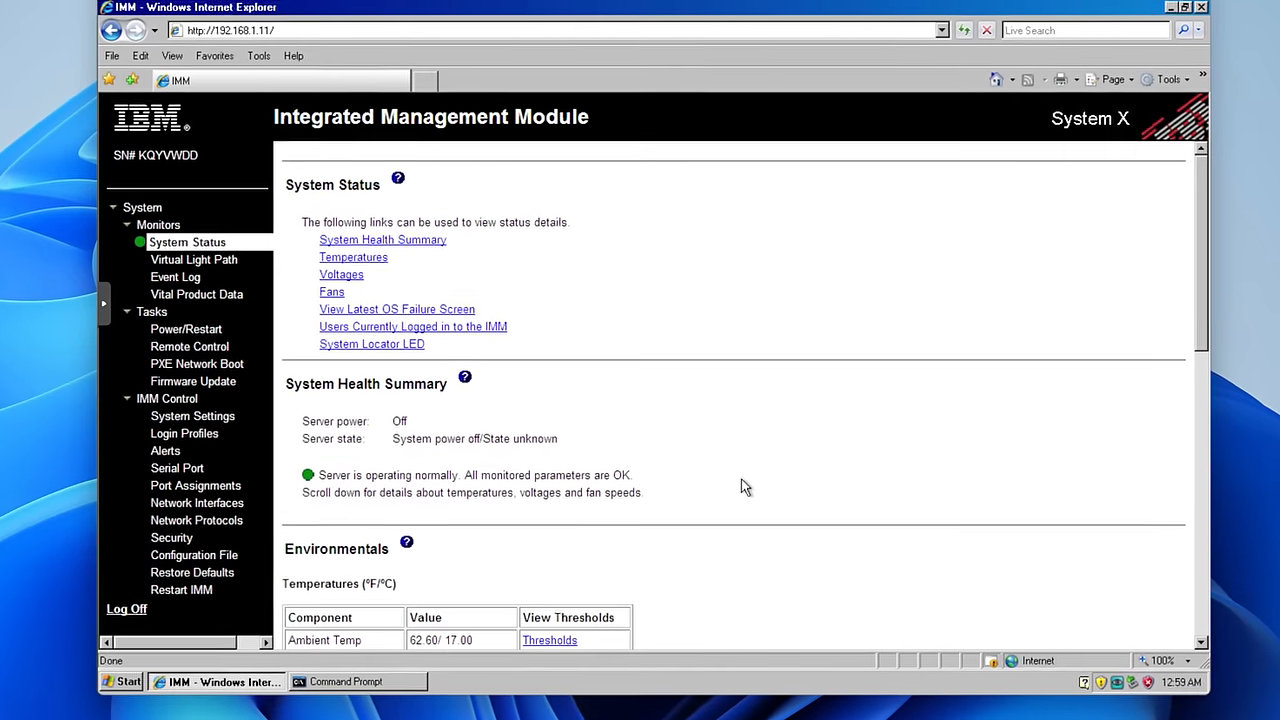
Open Event Log under Monitors to list host power, network and login entries.
click(175, 277)
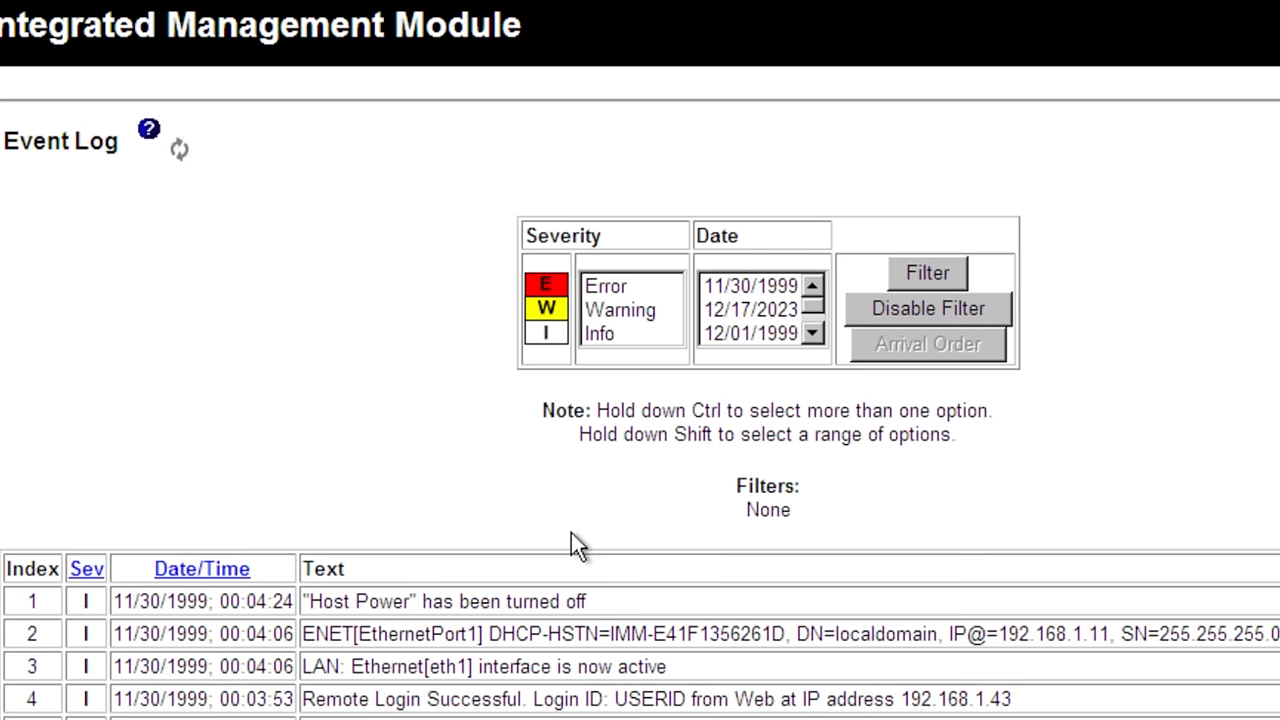